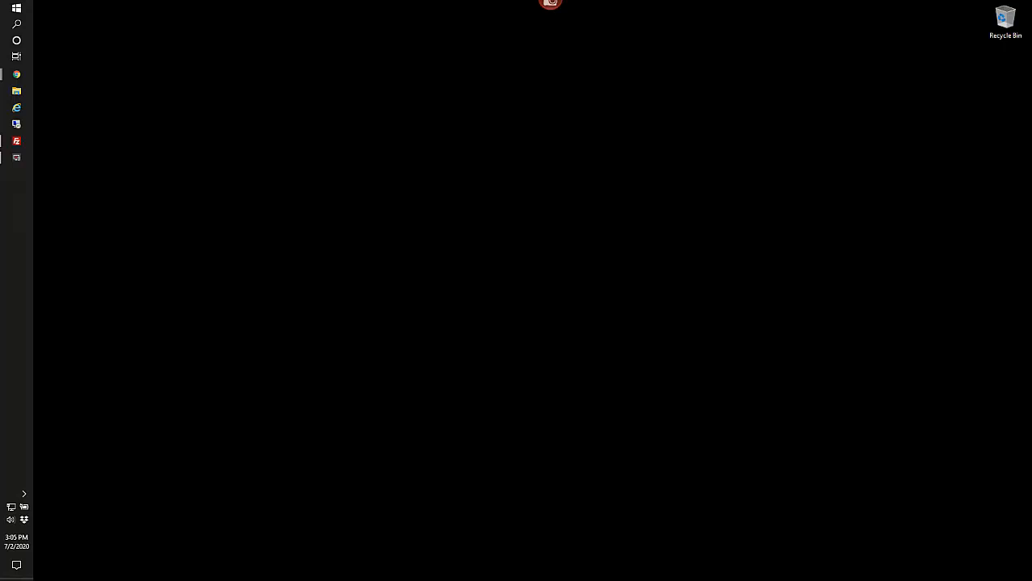
Step: Launch Polycom Companion from the taskbar to view the connected Studio's status
left_click(16, 157)
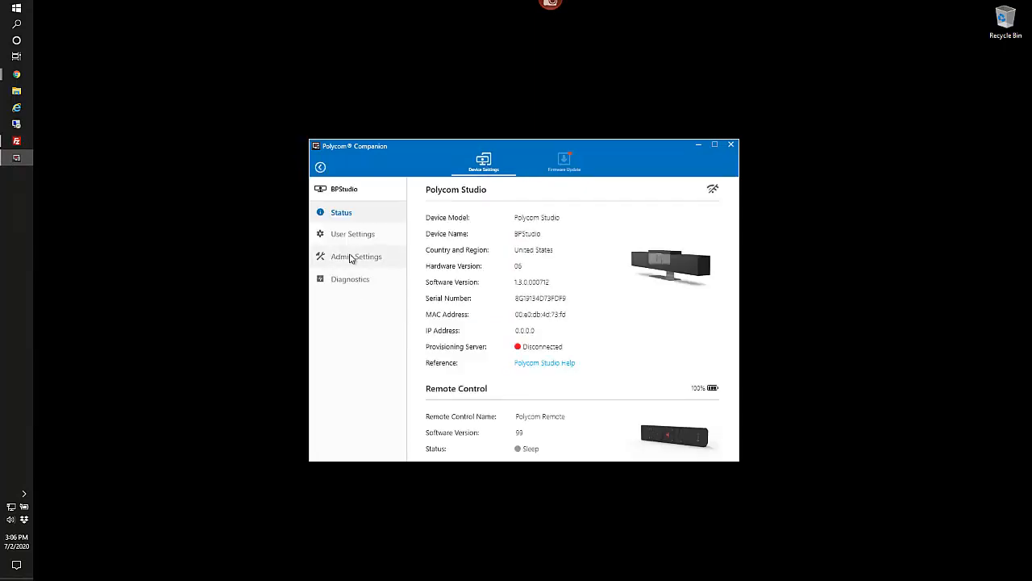
Step: As admin, set Provisioning Mode to Manual for server 10.223.36.160/ucservice with credentials, and save
left_click(356, 256)
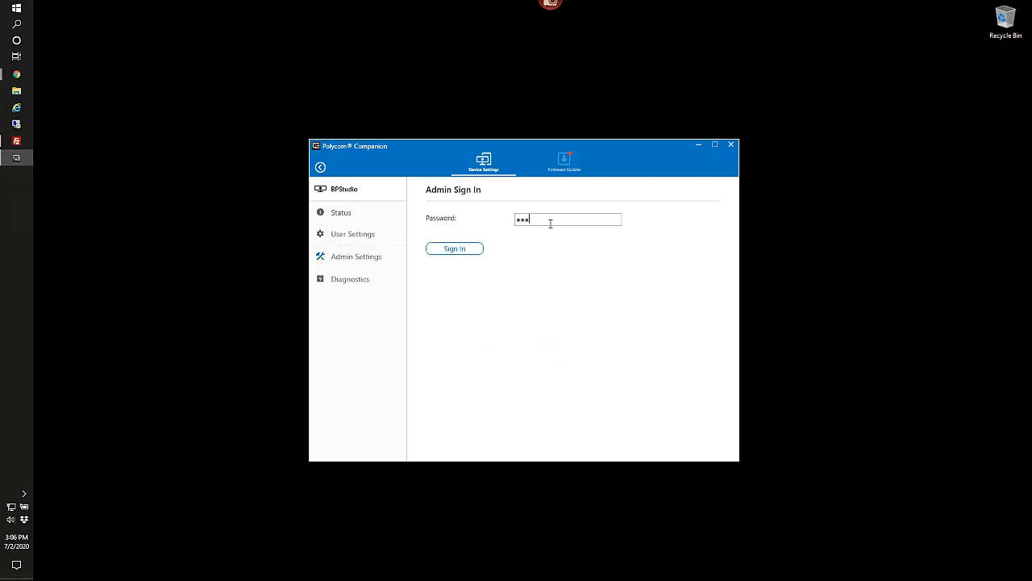
left_click(454, 247)
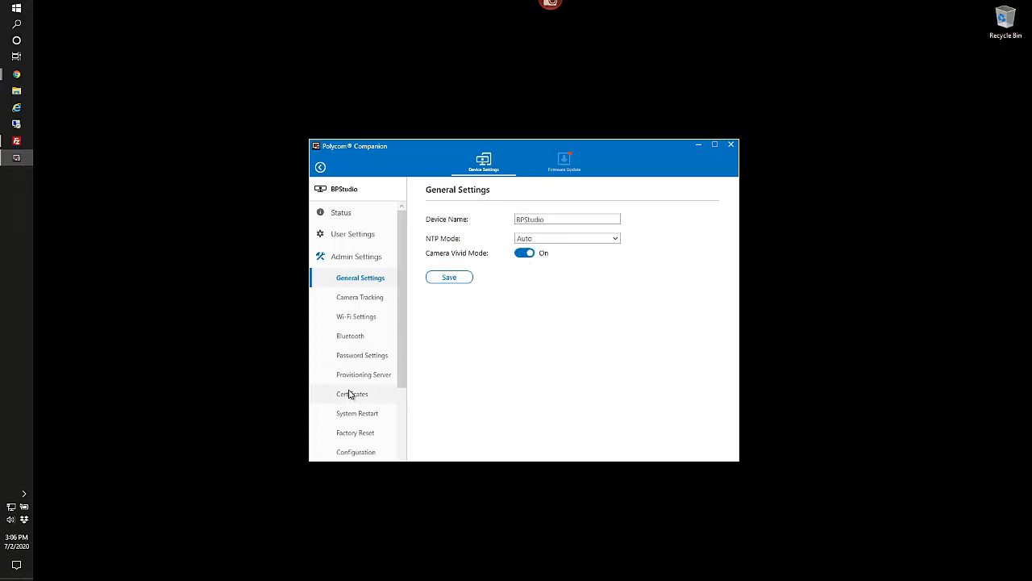
left_click(364, 374)
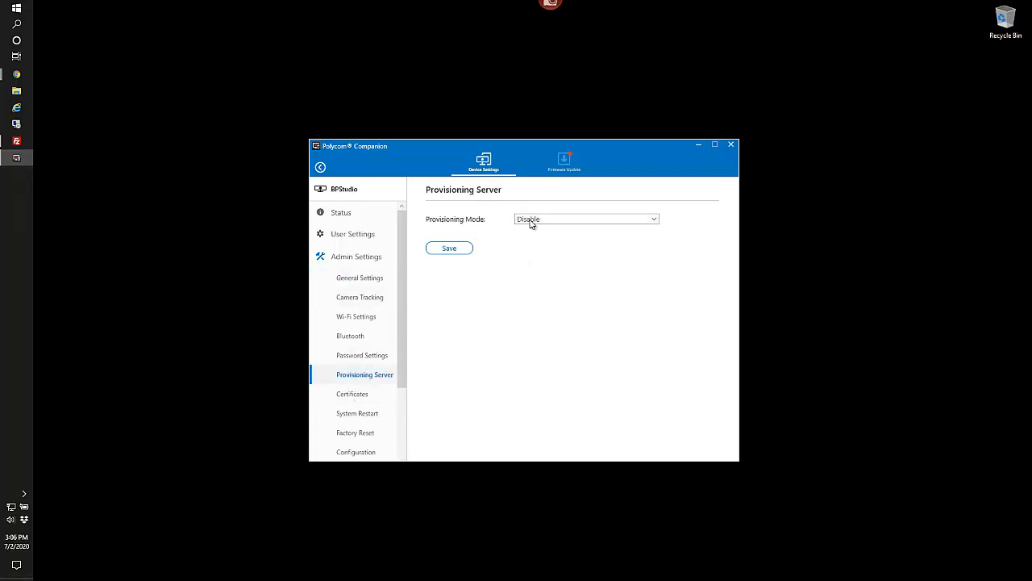
left_click(586, 219)
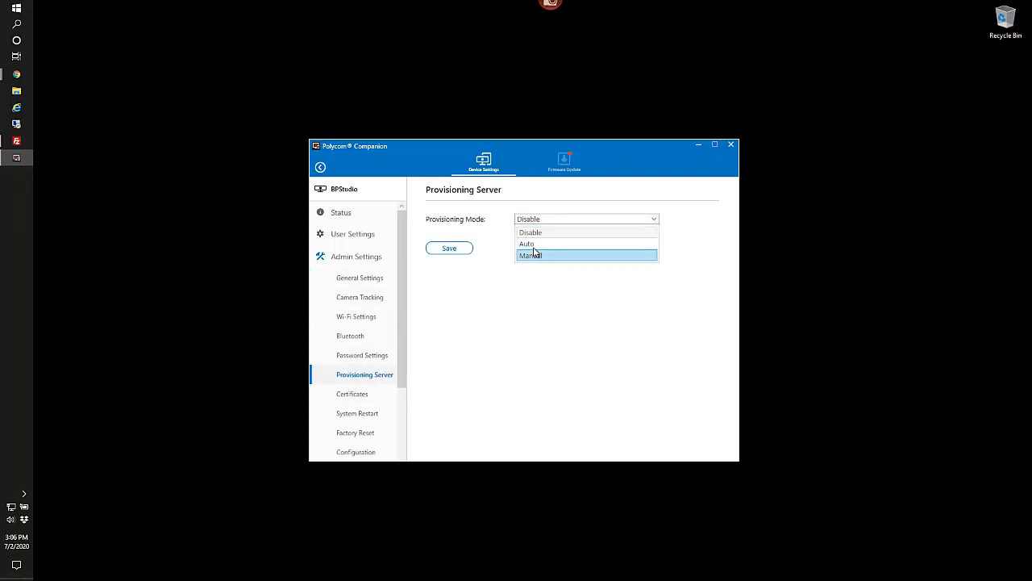
left_click(531, 255)
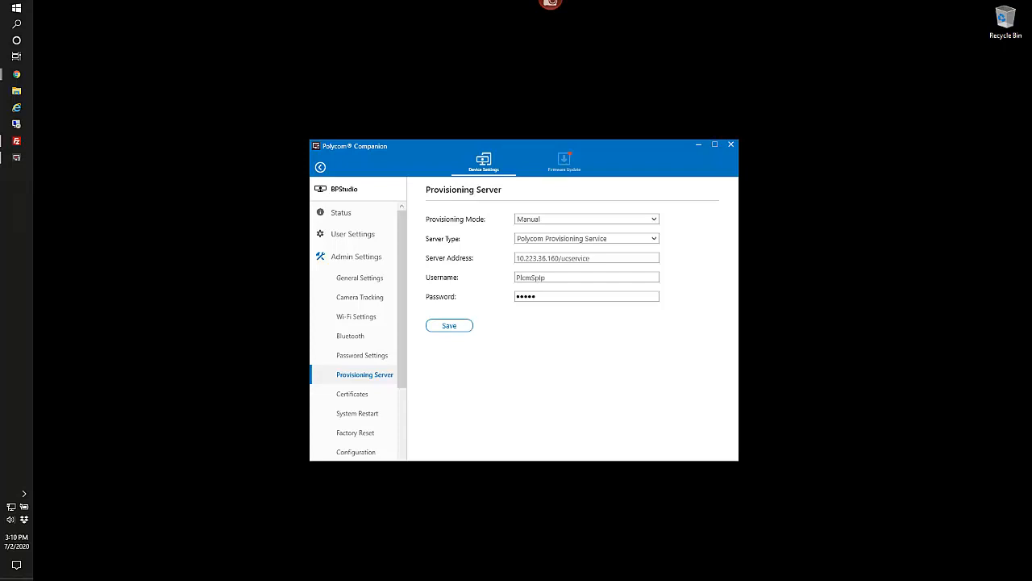
mouse_move(1011, 299)
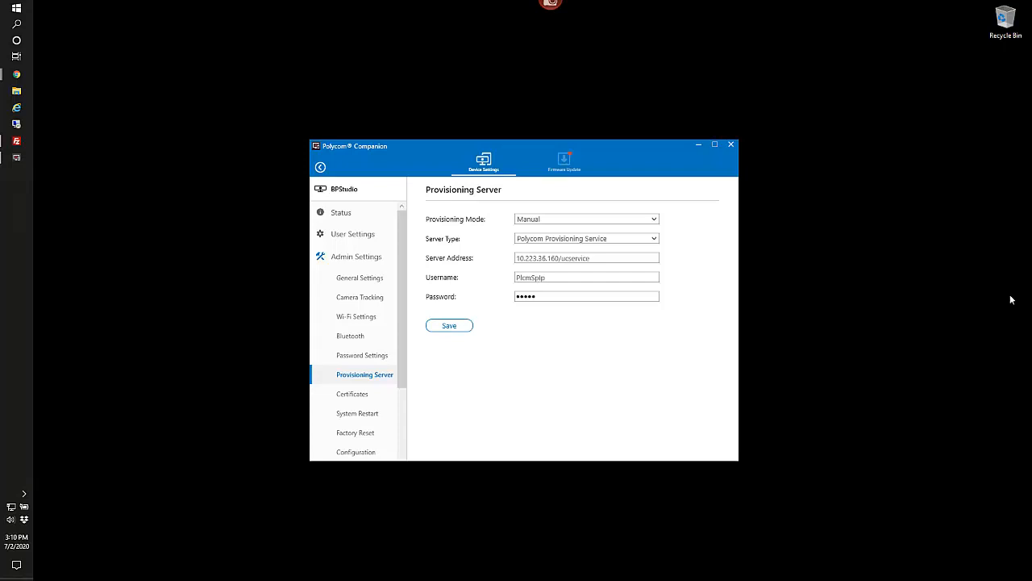
left_click(586, 257)
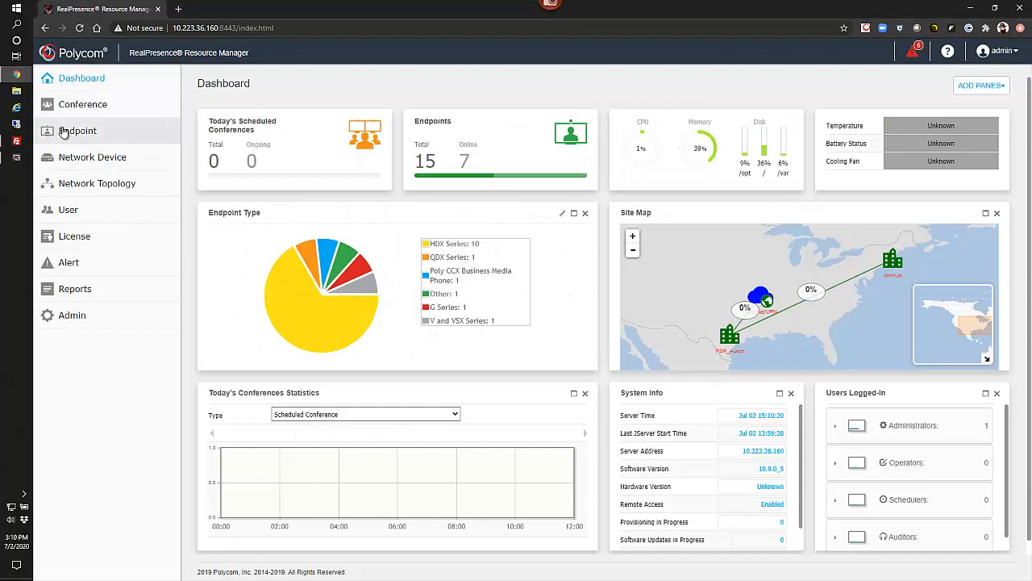
Step: Check the provisioning account in Endpoint > UC Management Settings, then minimize the browser
left_click(77, 130)
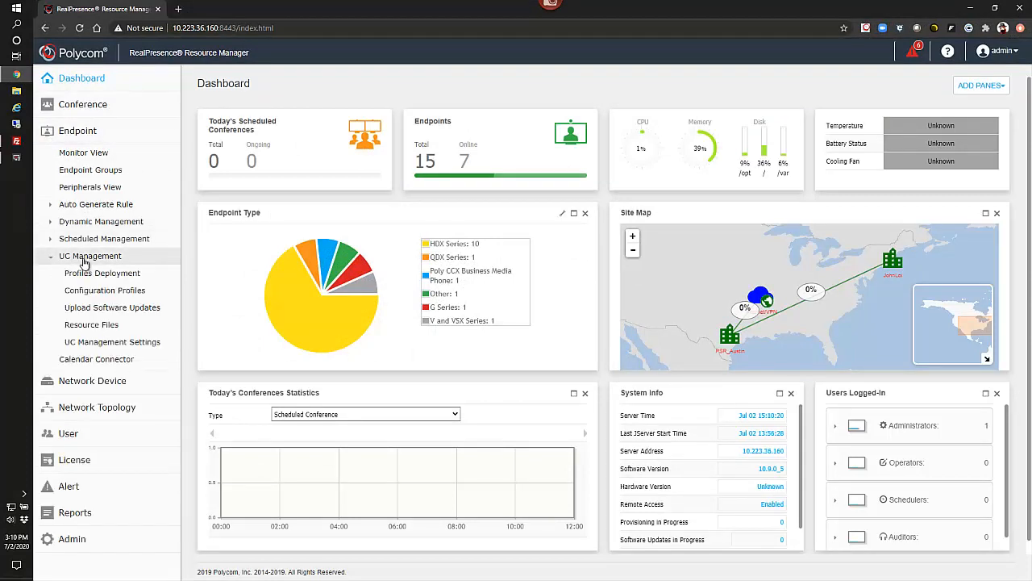
left_click(112, 341)
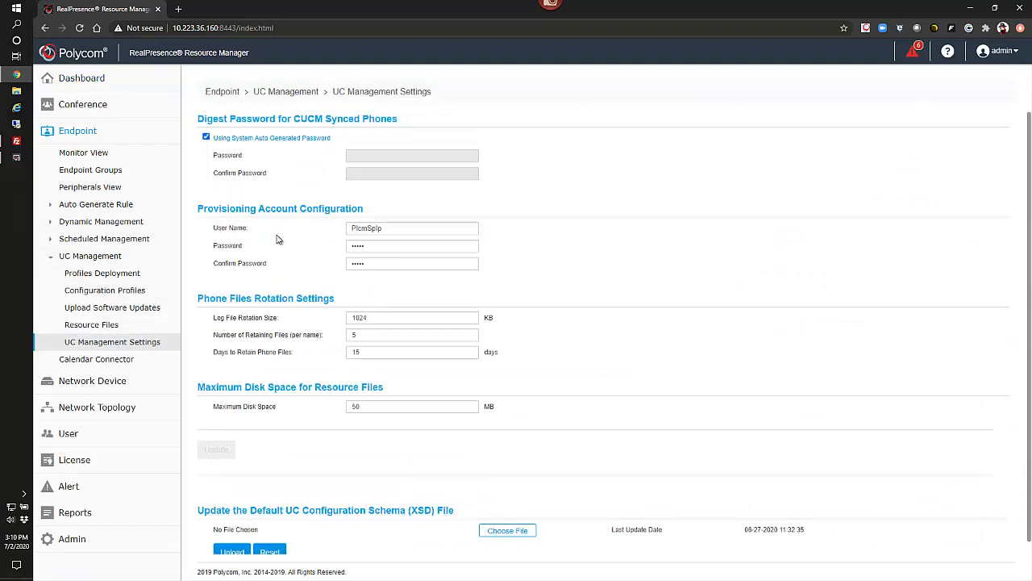
left_click(412, 228)
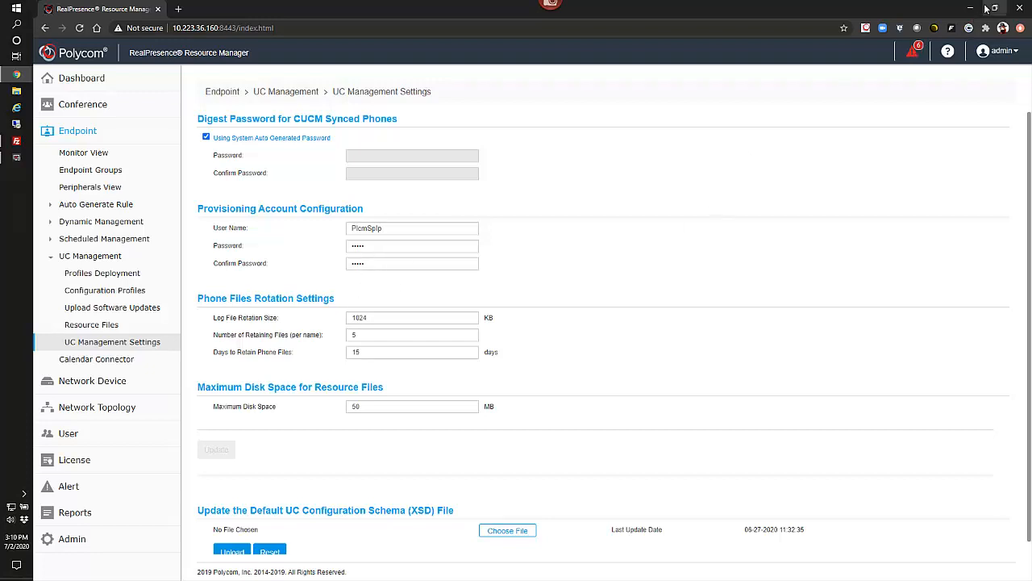
mouse_move(971, 9)
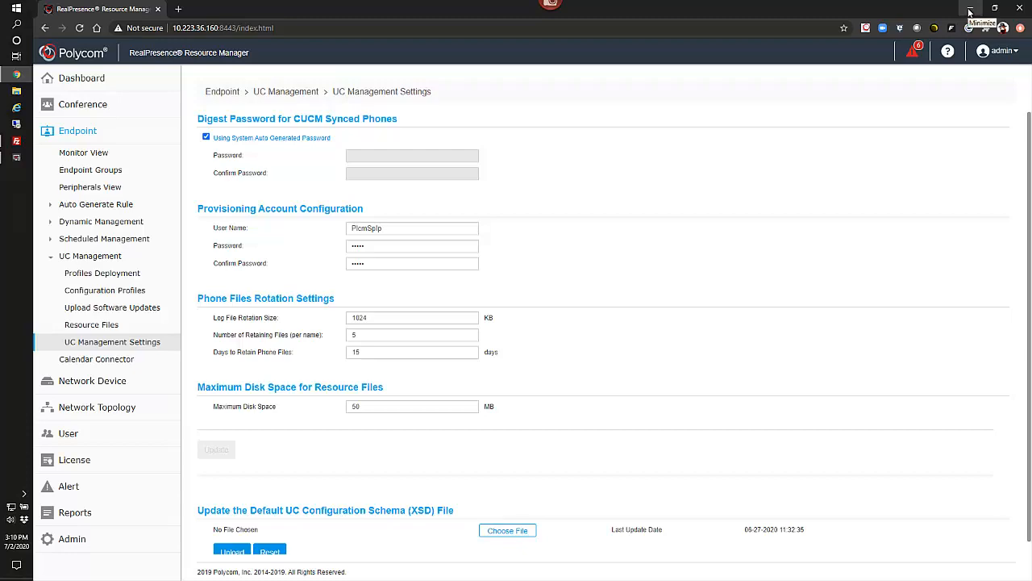
left_click(449, 325)
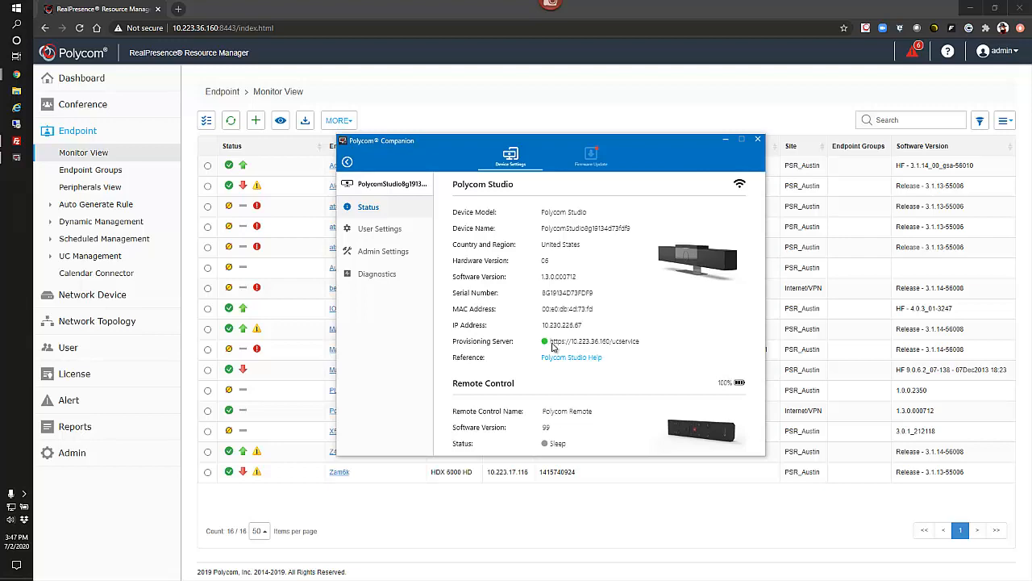
mouse_move(642, 149)
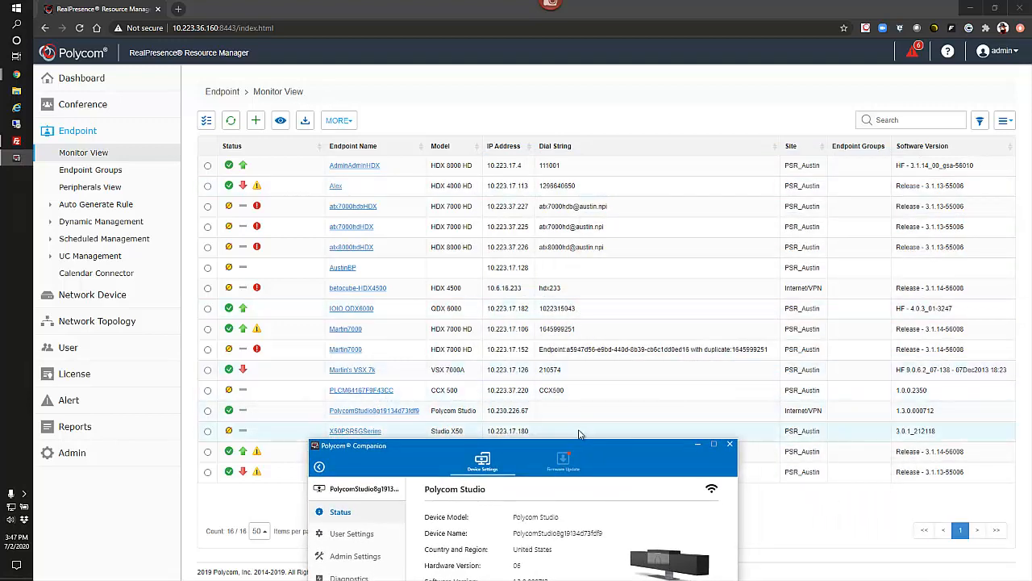
mouse_move(571, 418)
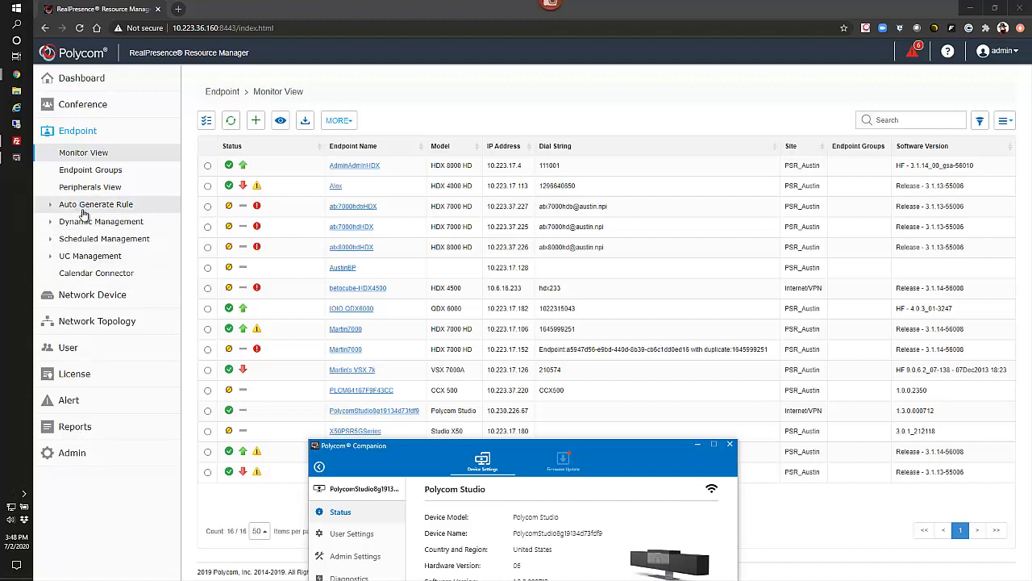
mouse_move(81, 221)
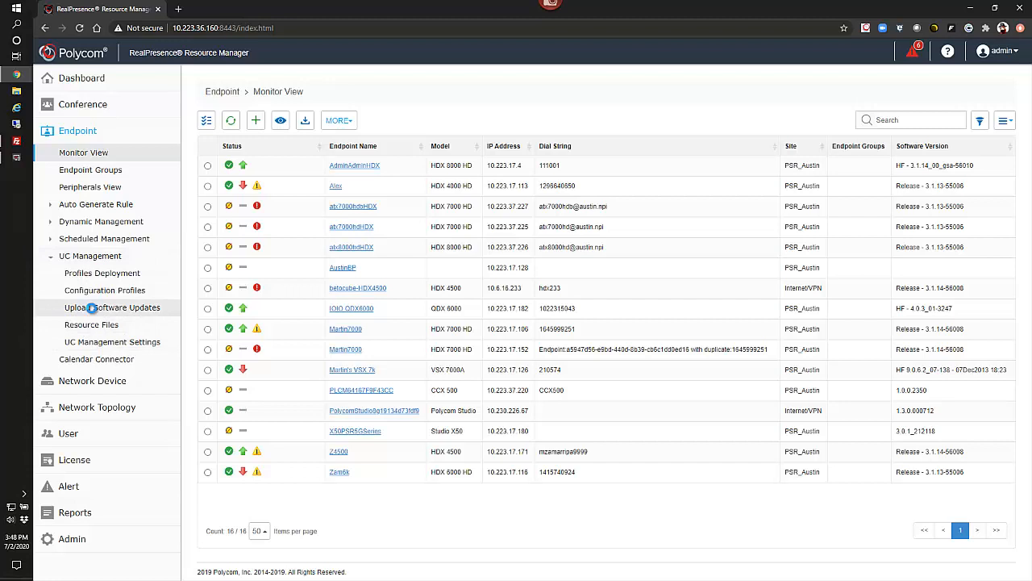
Step: Filter Upload Software Updates to Polycom Studio endpoints and check the MORE menu
left_click(112, 307)
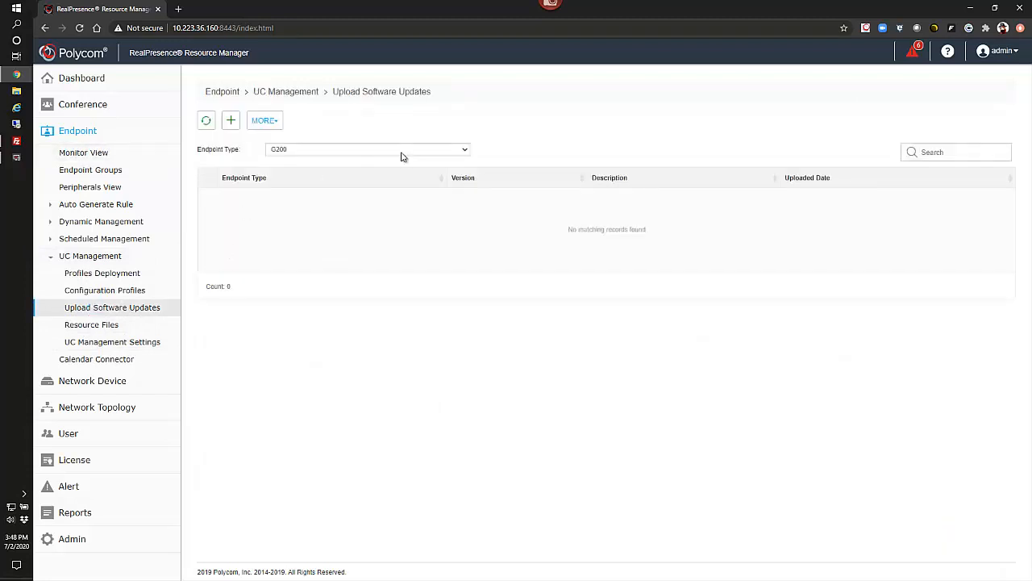
mouse_move(294, 156)
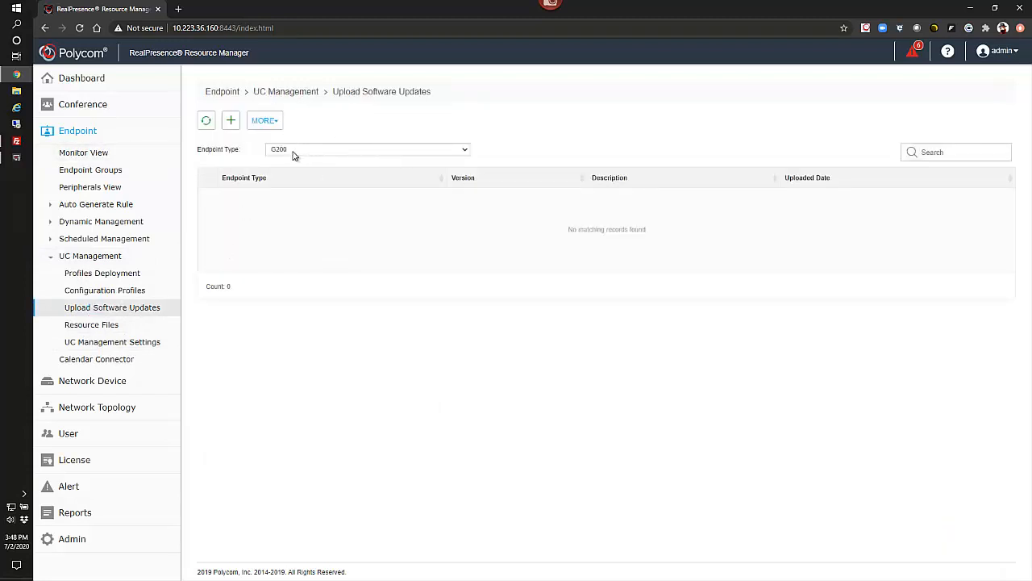
left_click(367, 148)
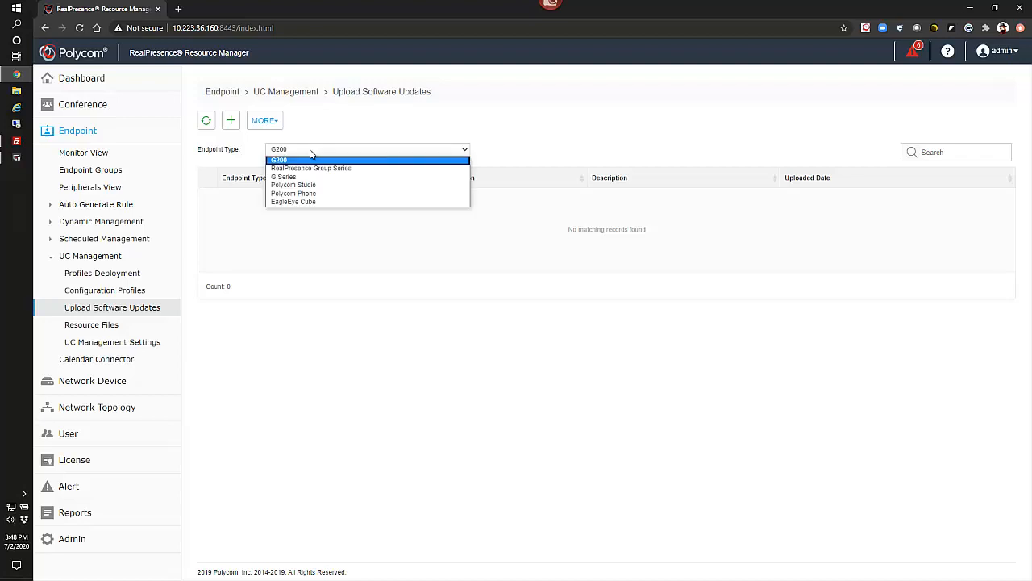
left_click(293, 185)
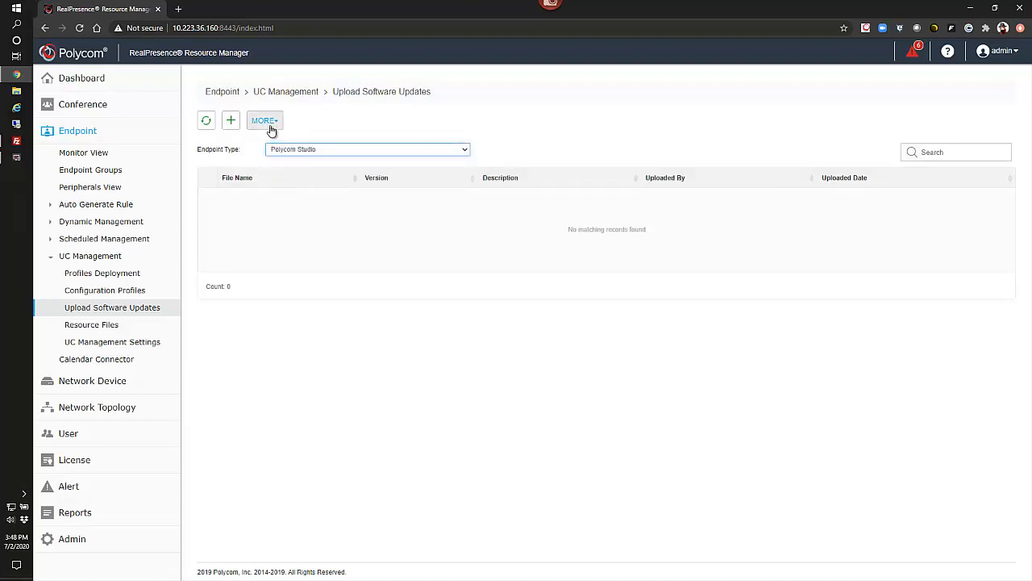
left_click(263, 120)
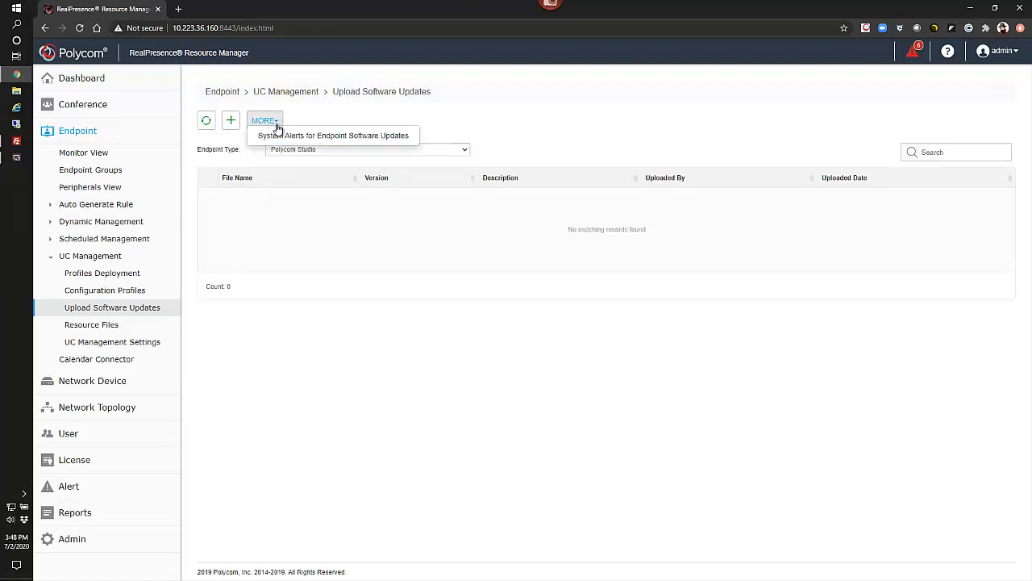
mouse_move(329, 136)
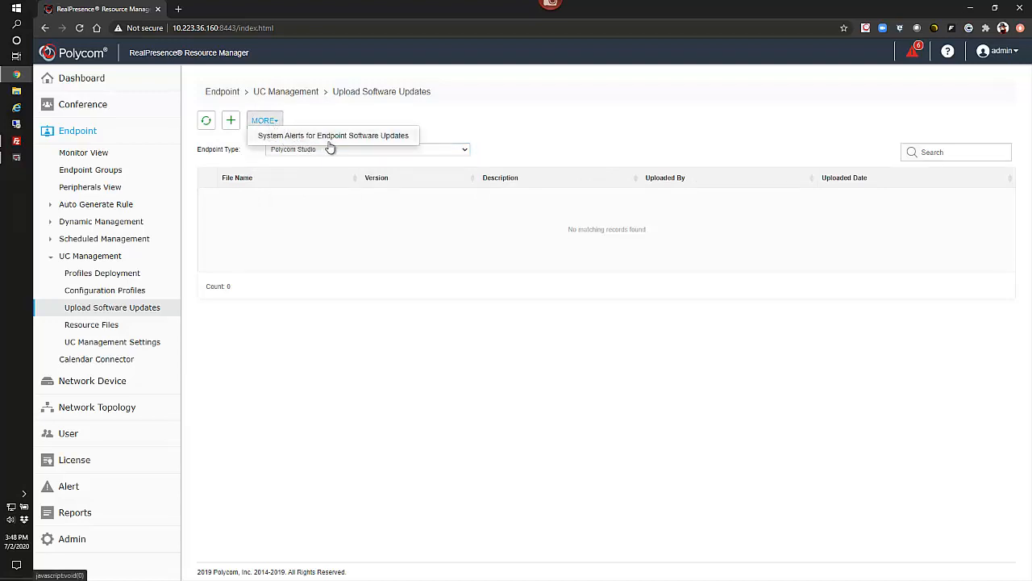
mouse_move(417, 116)
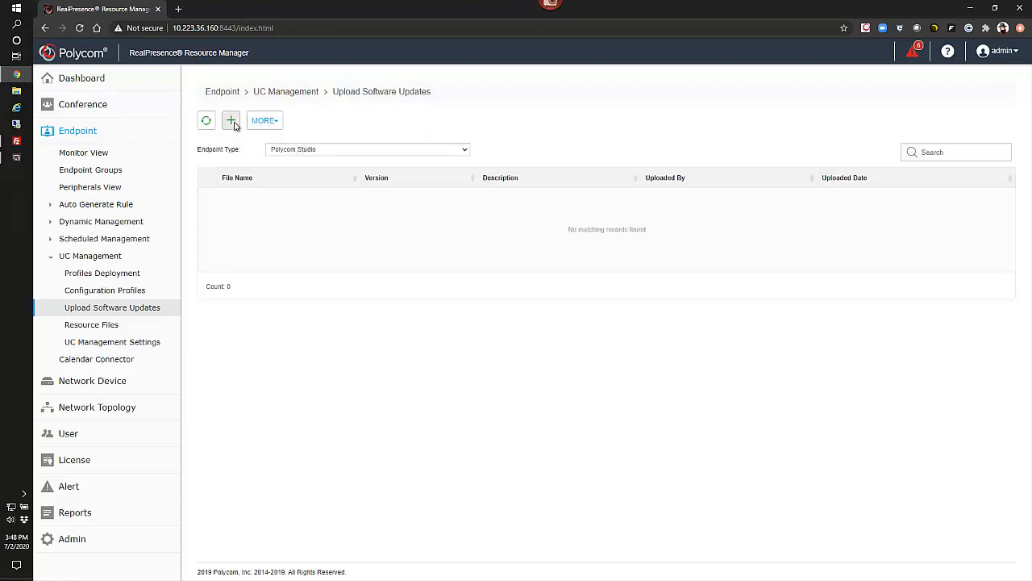
Step: Select polycom-studio-ota_1.3.0_000735.tar.gz as a new software update upload
left_click(230, 120)
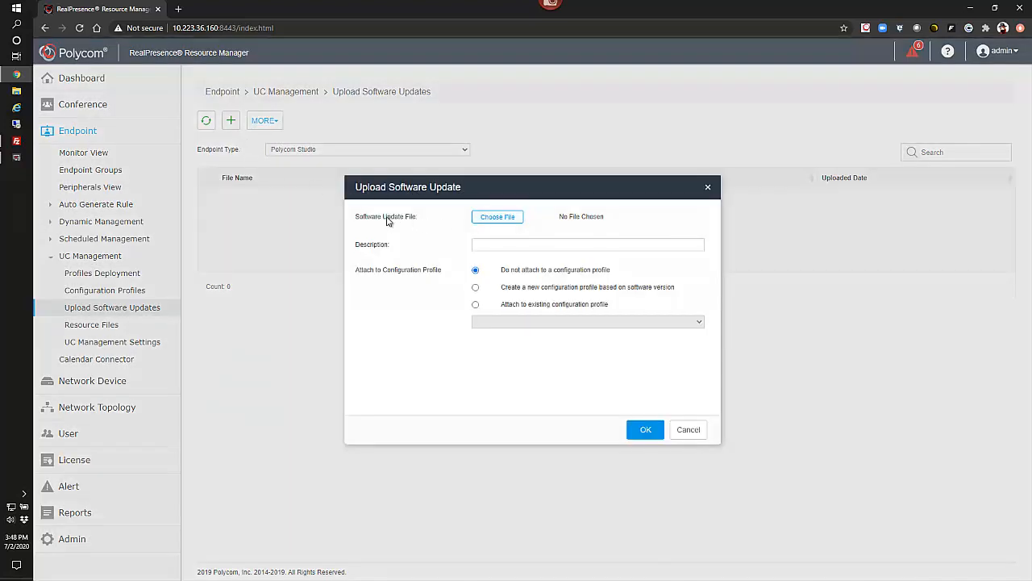
mouse_move(440, 226)
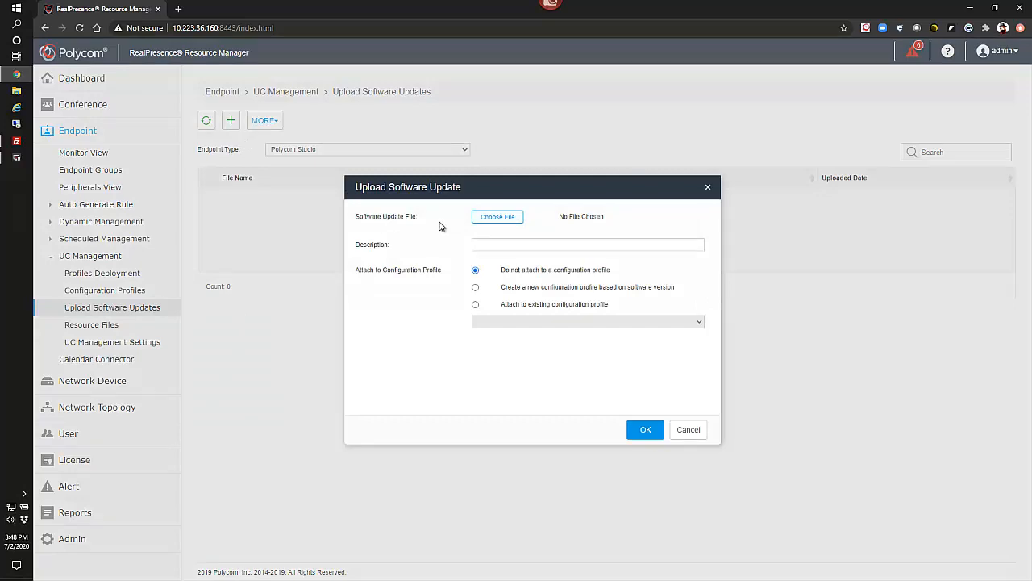
left_click(497, 216)
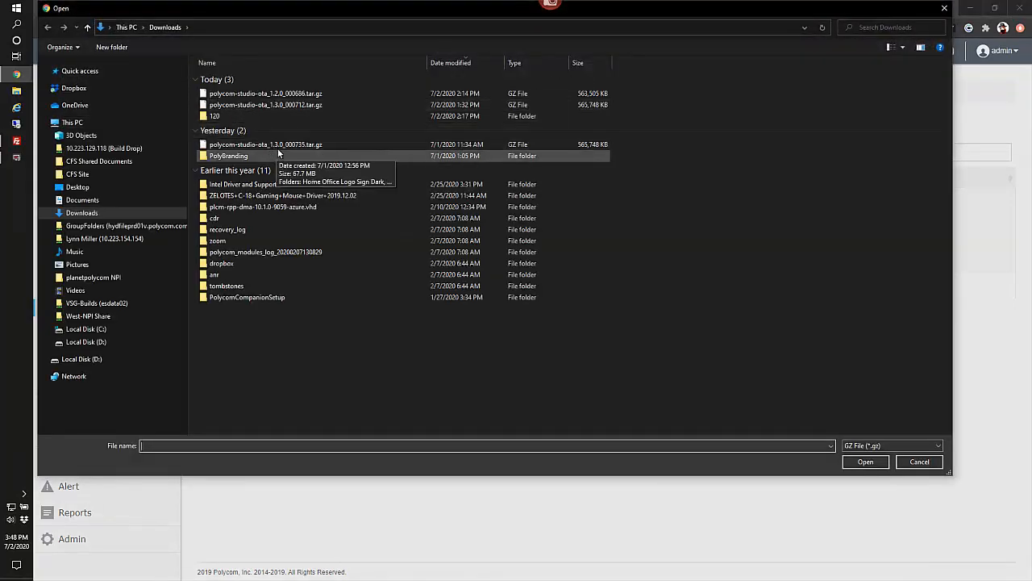
left_click(865, 461)
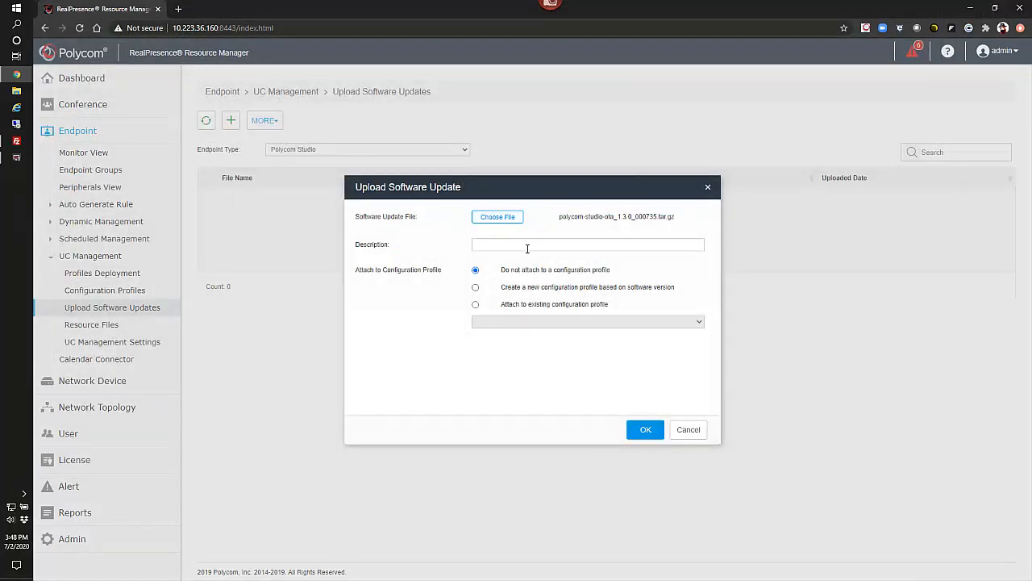
Step: Describe it as 'STUDIO 1.3.0 735', create a version-based profile, and confirm the upload
left_click(586, 244)
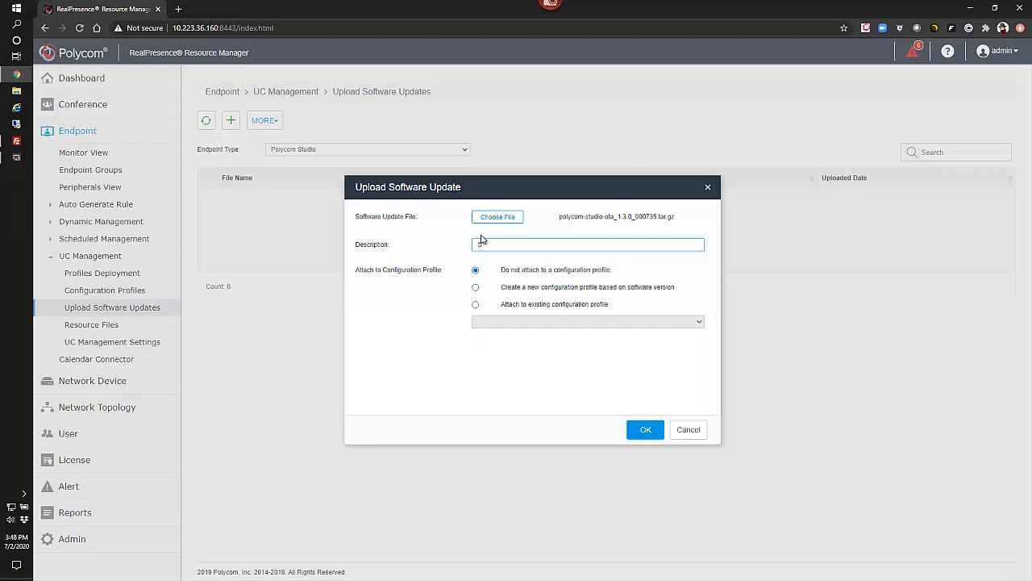
type("STUDIO")
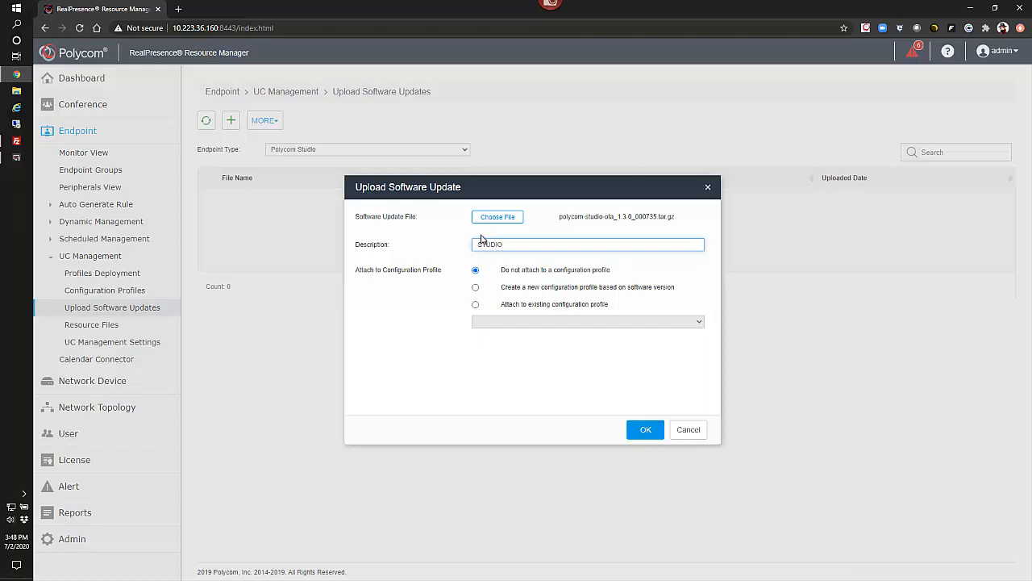
type("1.3.")
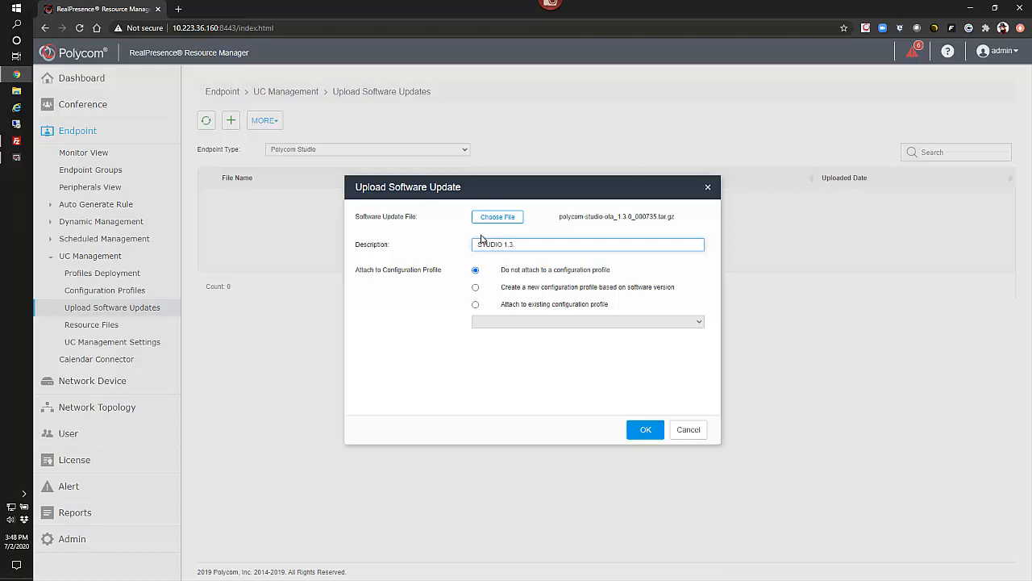
type("0 735")
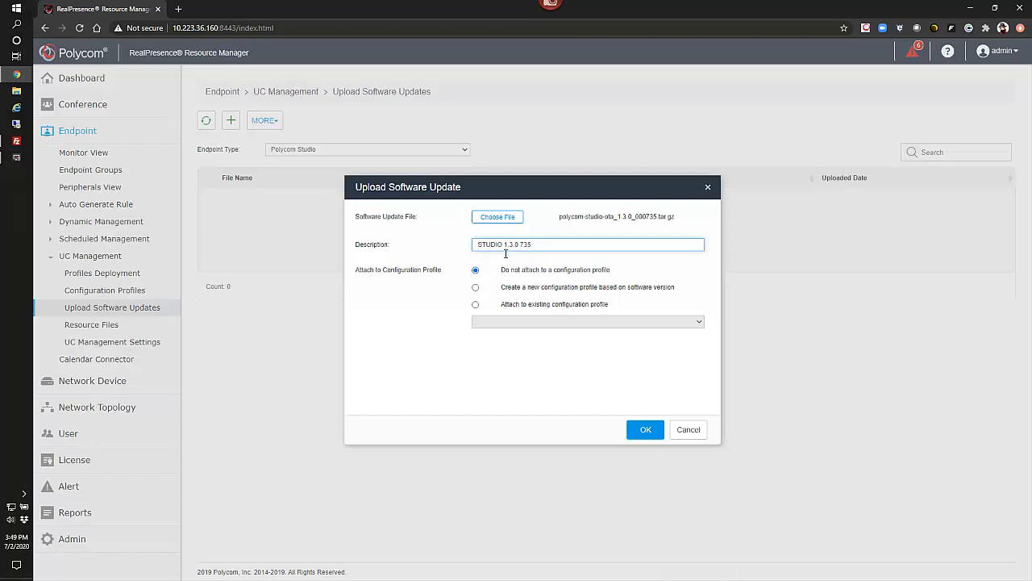
left_click(476, 288)
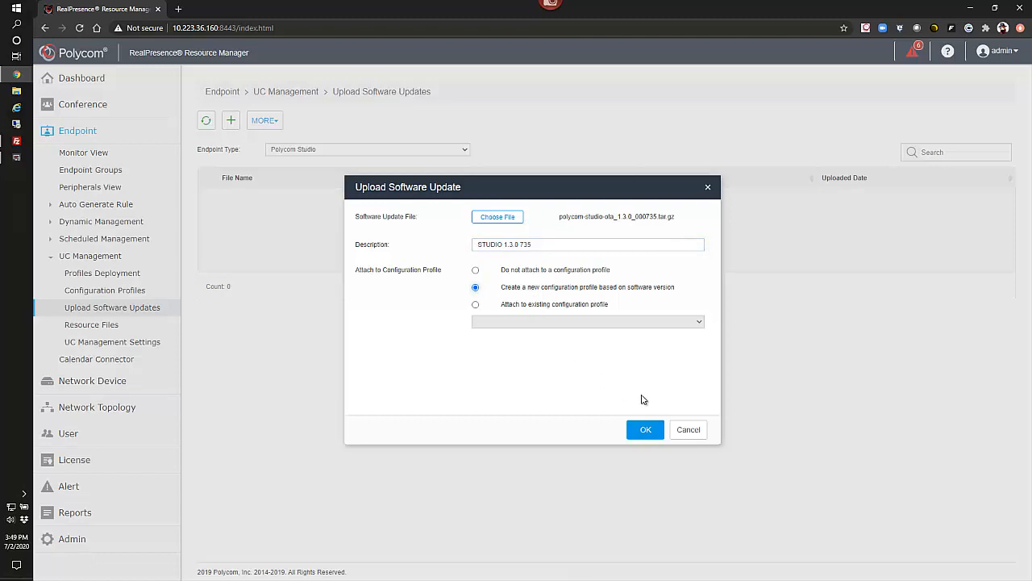
mouse_move(494, 303)
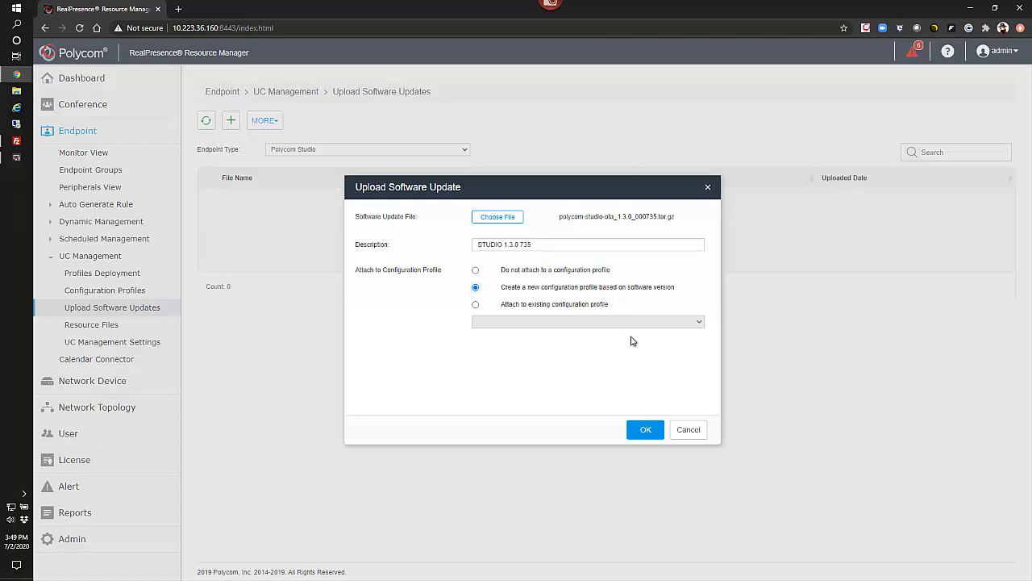
mouse_move(645, 429)
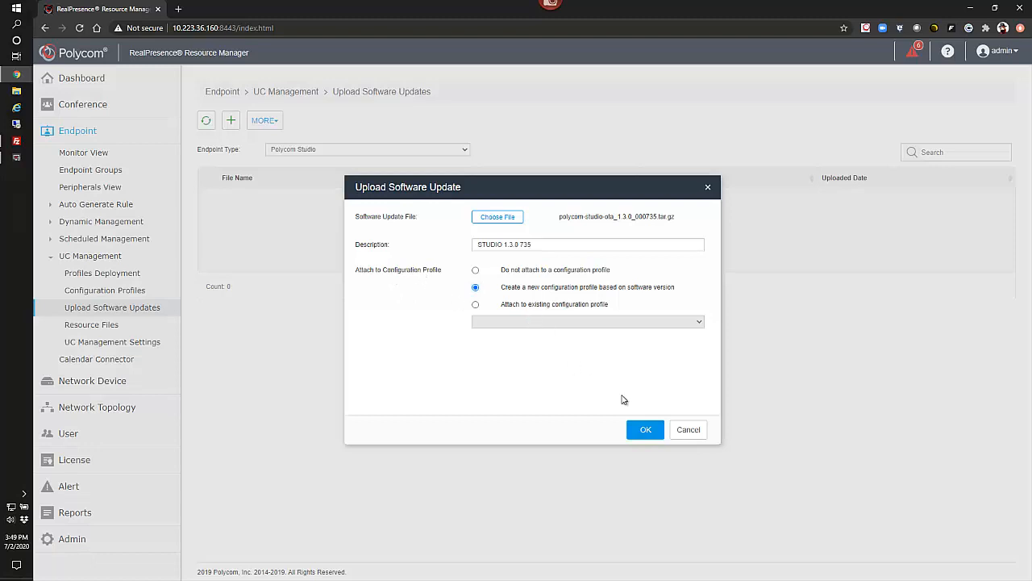
left_click(645, 429)
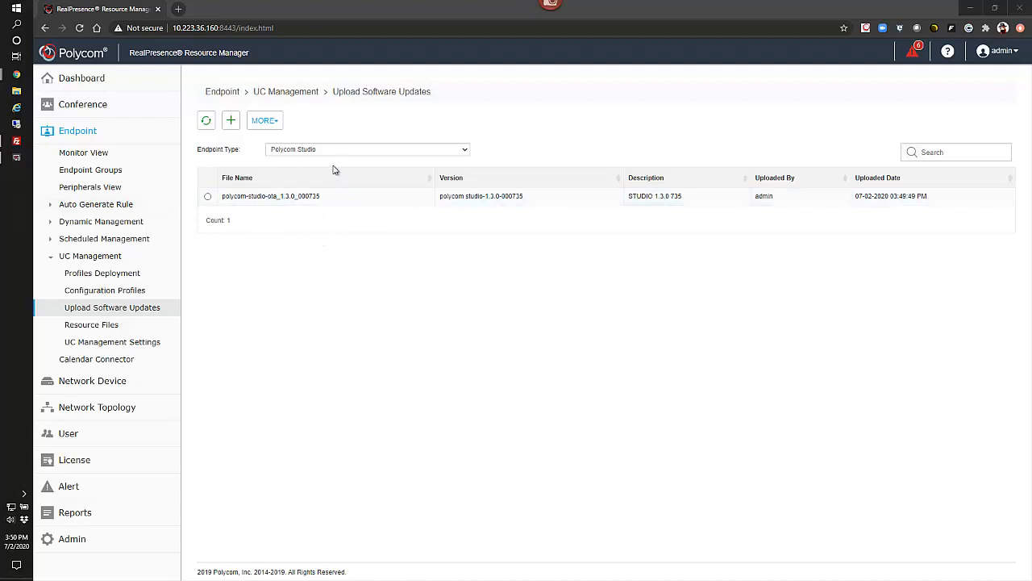
mouse_move(353, 219)
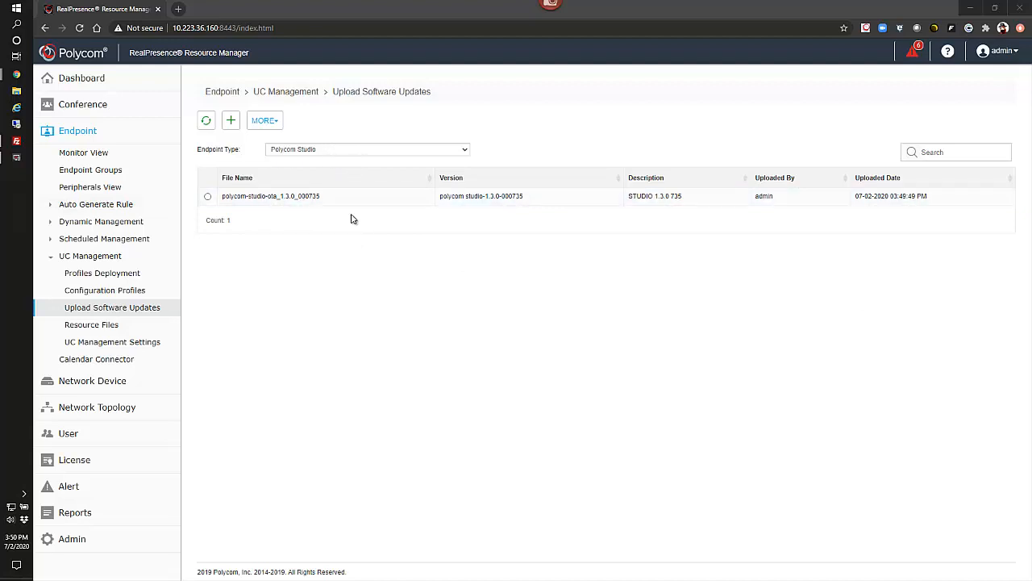
mouse_move(492, 216)
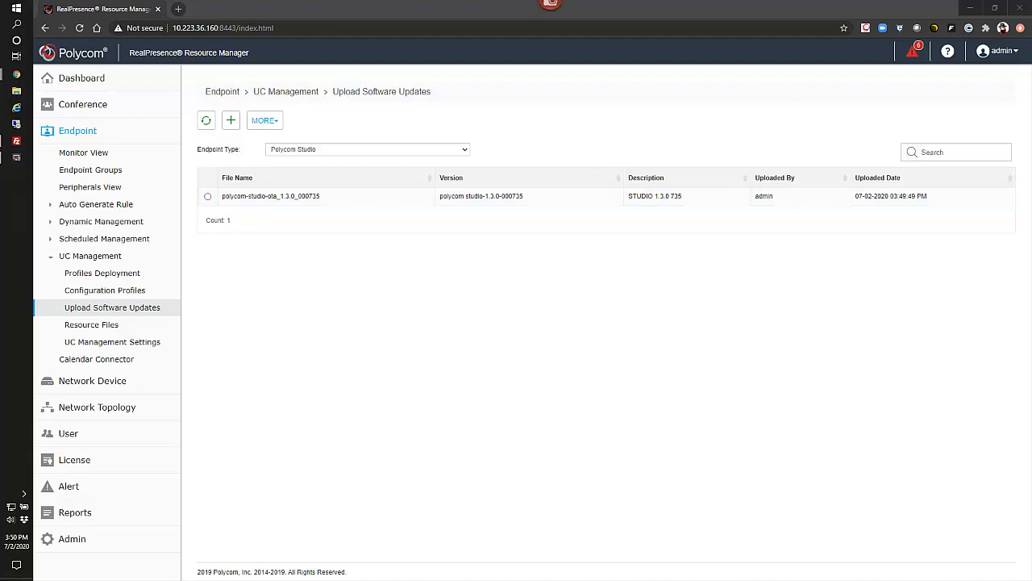
mouse_move(163, 253)
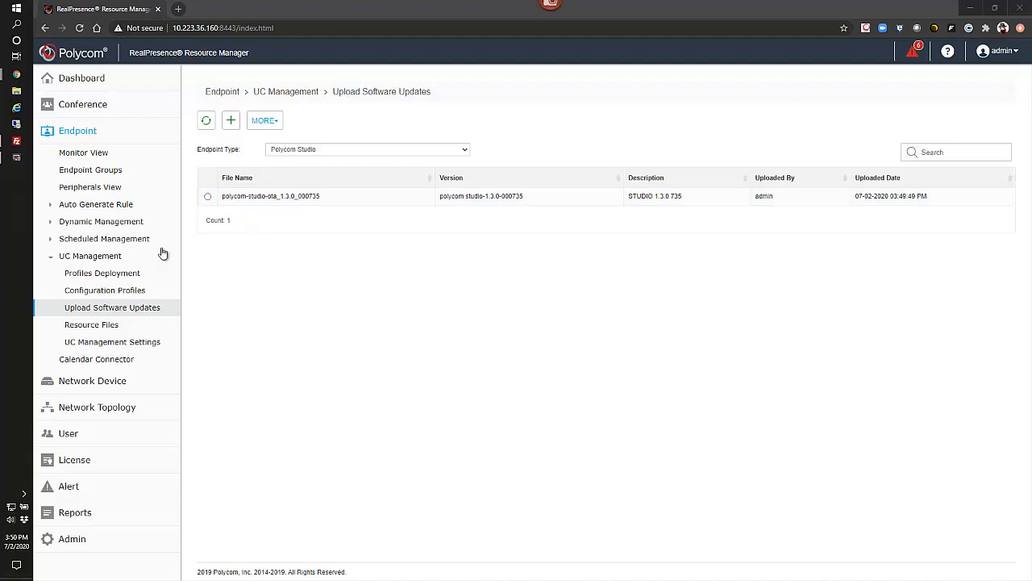
mouse_move(89, 256)
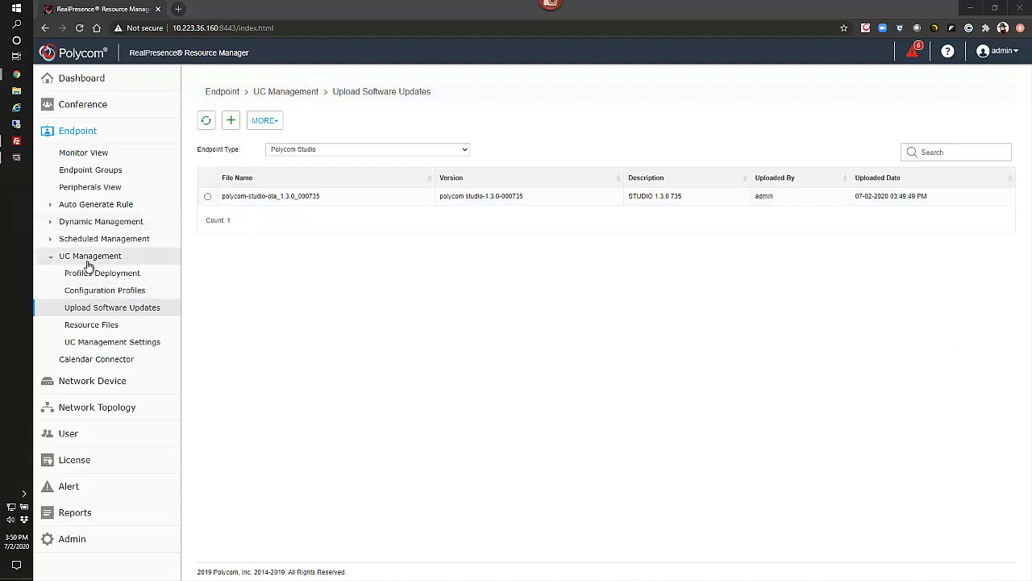
mouse_move(89, 256)
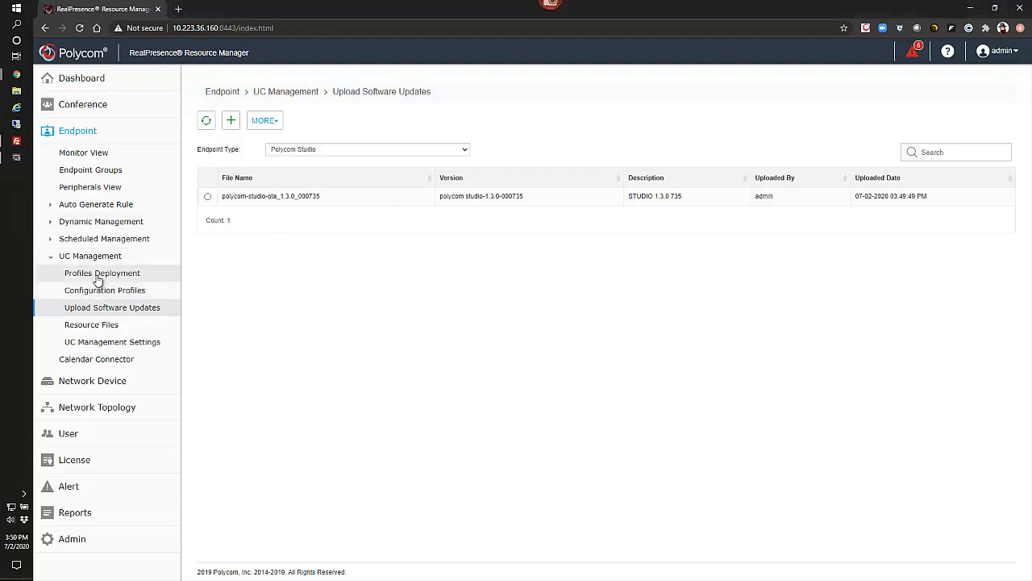
Step: Under Endpoint Models, add the polycom-studio-ota_1.3.0_000735 profile to Polycom Studio and save
left_click(101, 273)
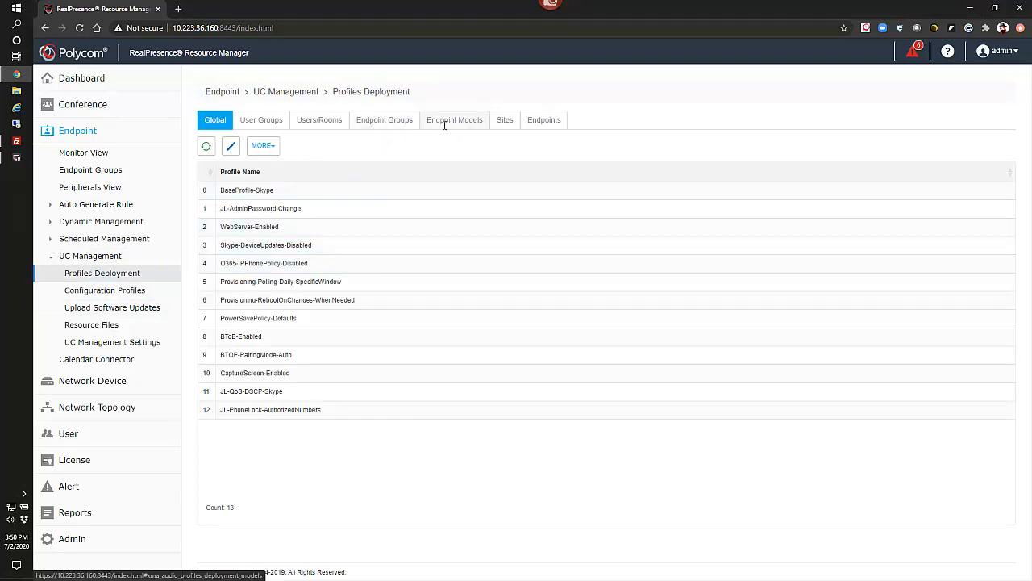
left_click(454, 119)
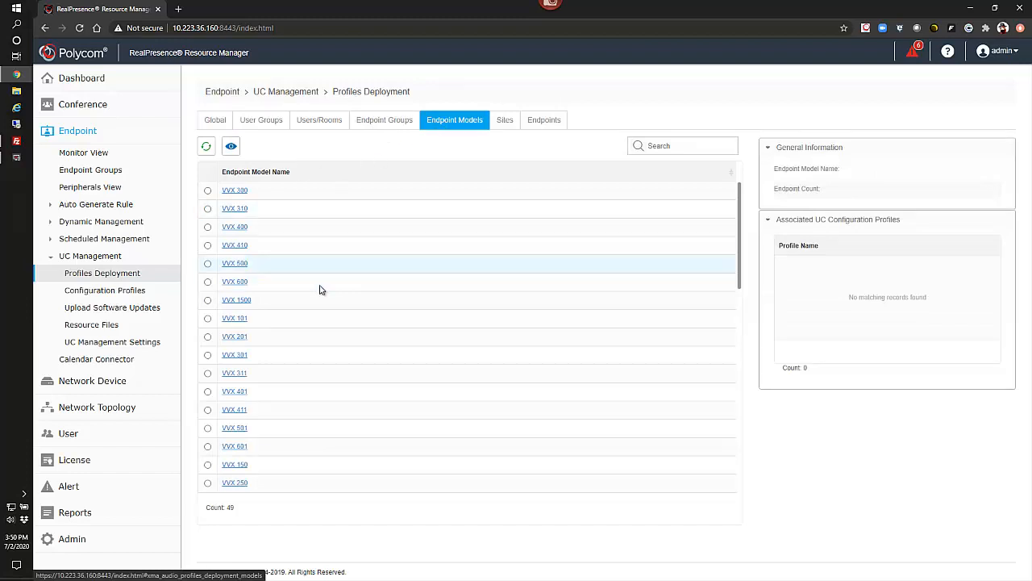
scroll("down", 3)
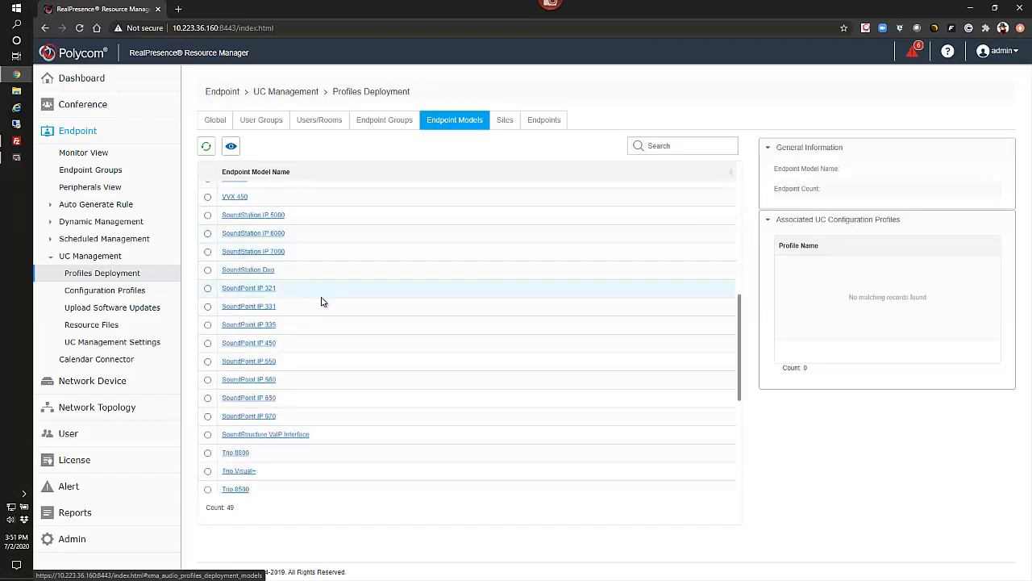
scroll("down", 3)
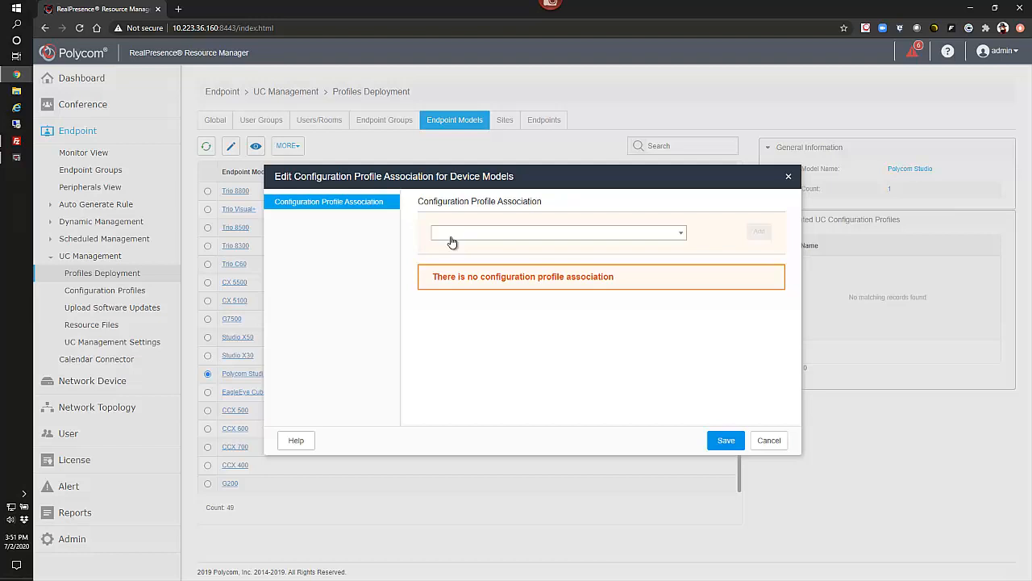
left_click(556, 232)
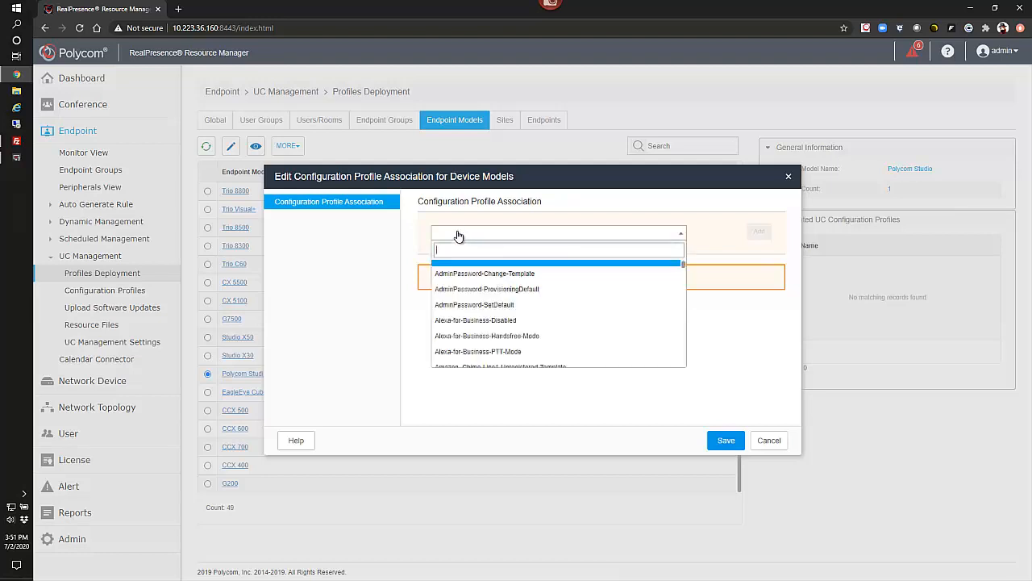
type("STUDIO")
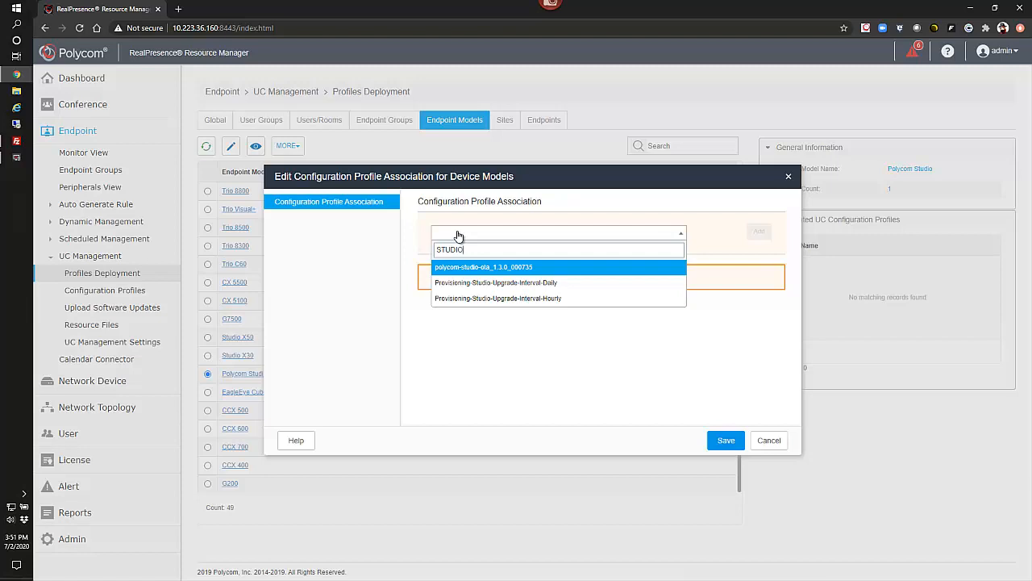
mouse_move(493, 273)
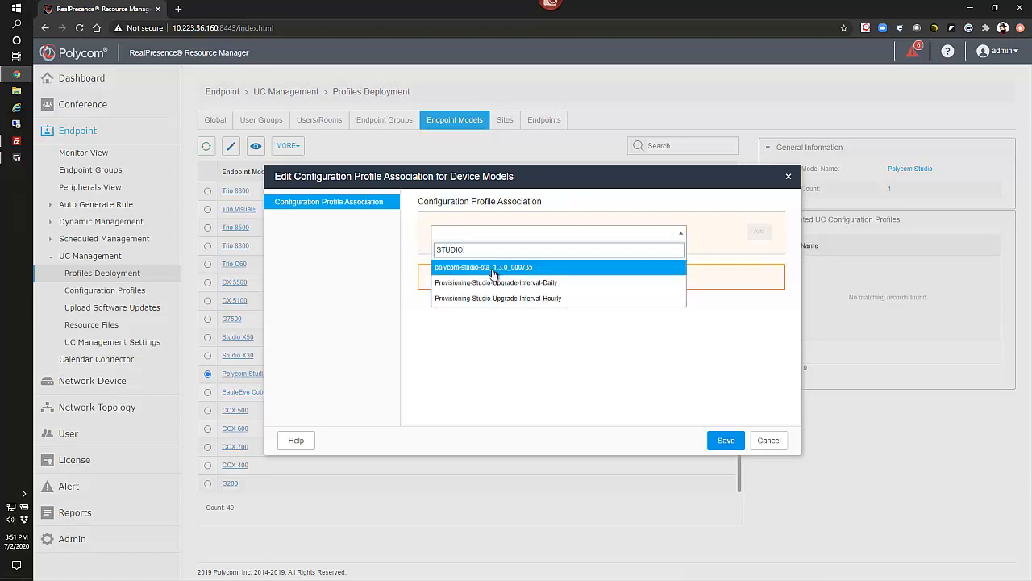
left_click(483, 267)
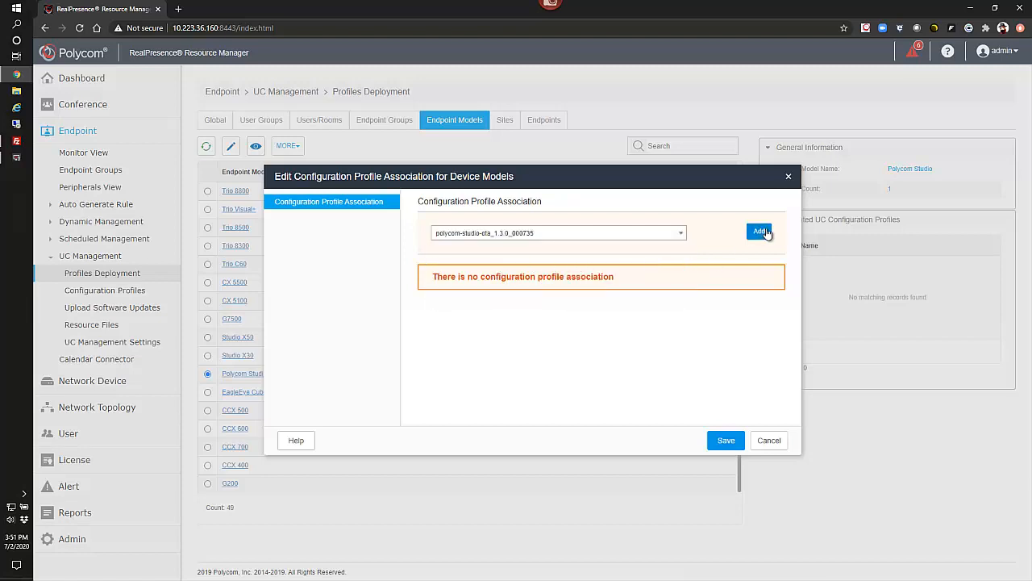
left_click(759, 233)
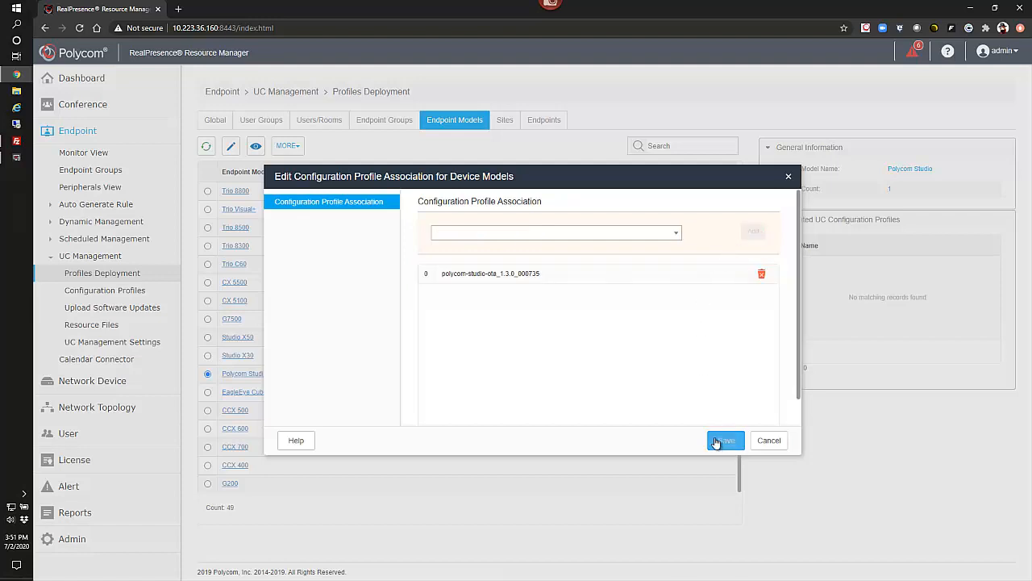
left_click(725, 440)
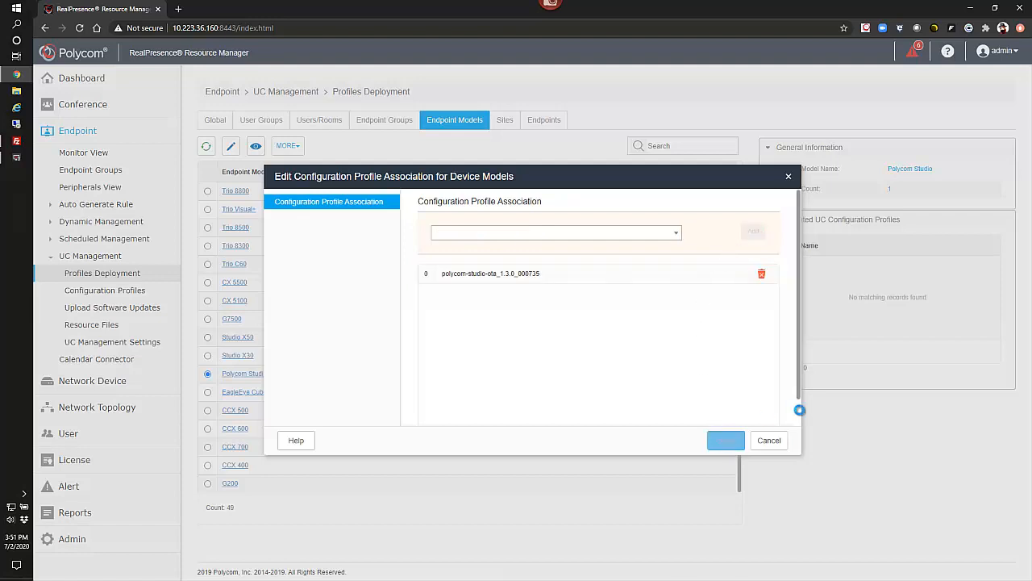
left_click(725, 439)
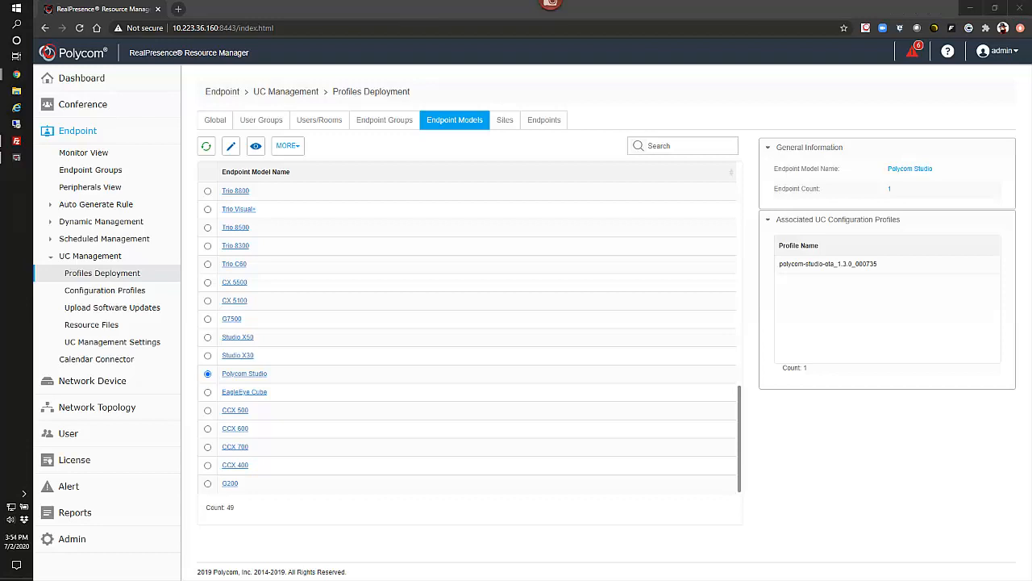
mouse_move(544, 120)
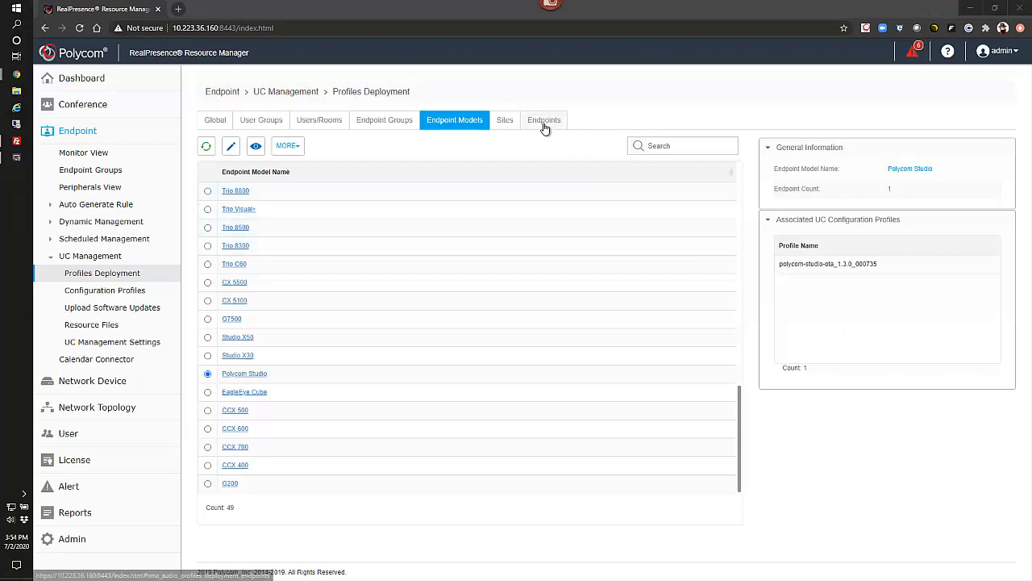
Step: Under Endpoints, give the Polycom Studio endpoint the polycom-studio-ota_1.3.0_000735 profile and save
left_click(544, 120)
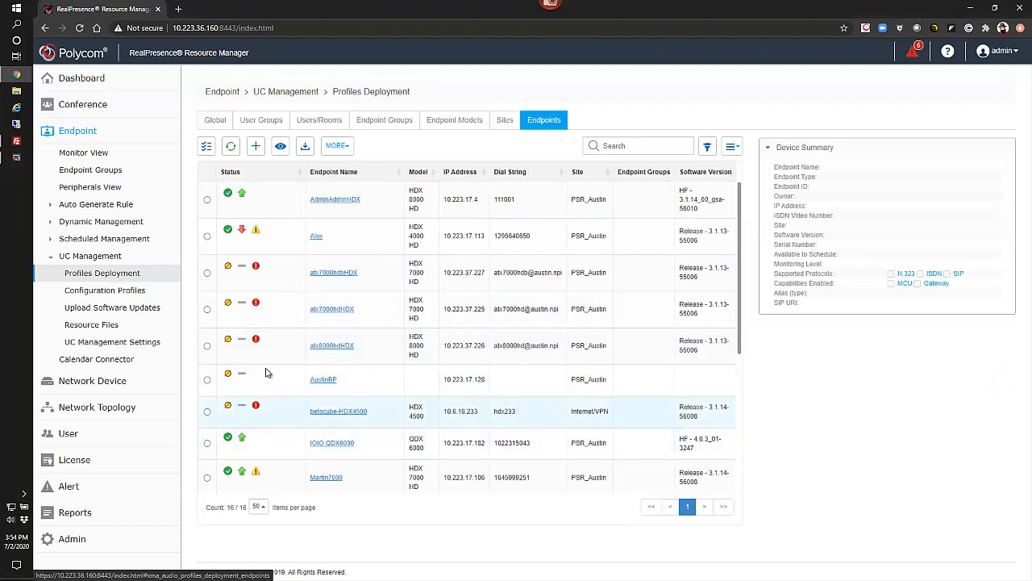
scroll("down", 3)
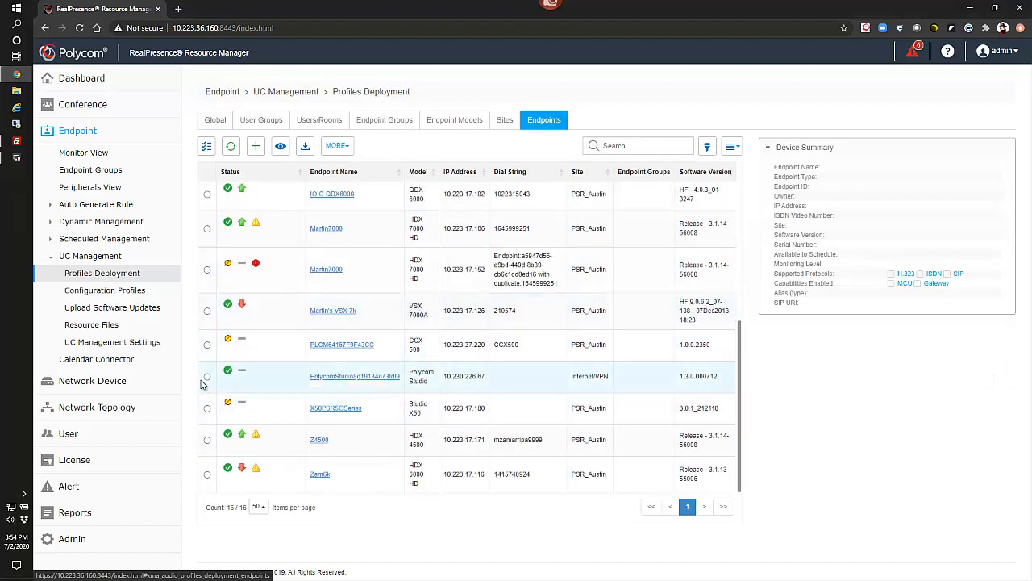
left_click(207, 377)
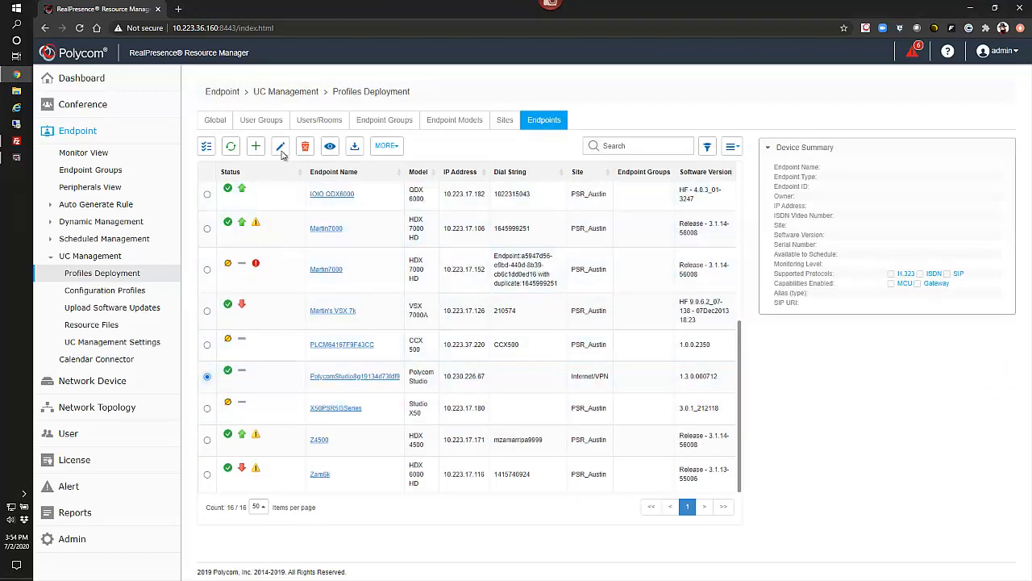
left_click(280, 146)
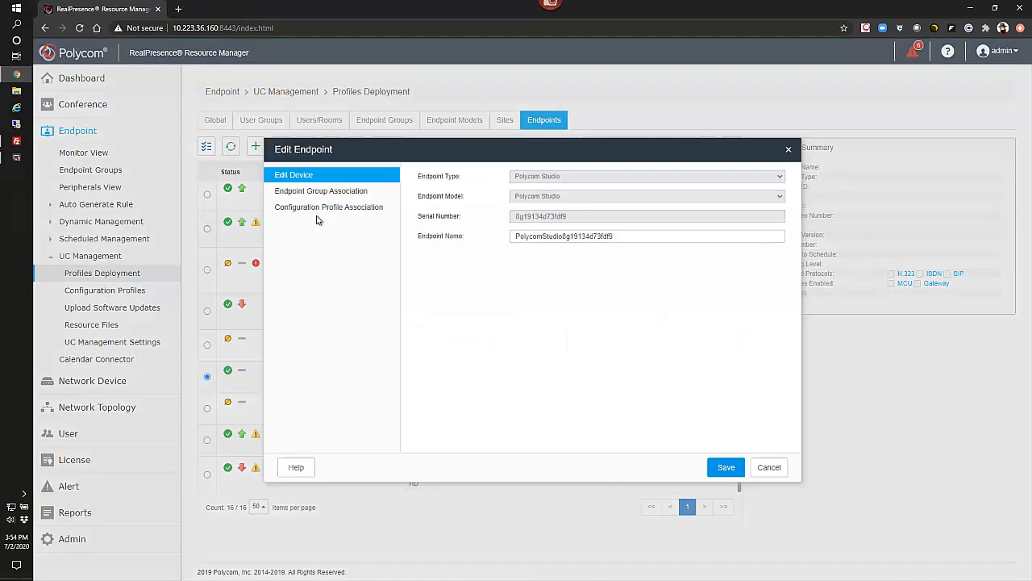
left_click(328, 207)
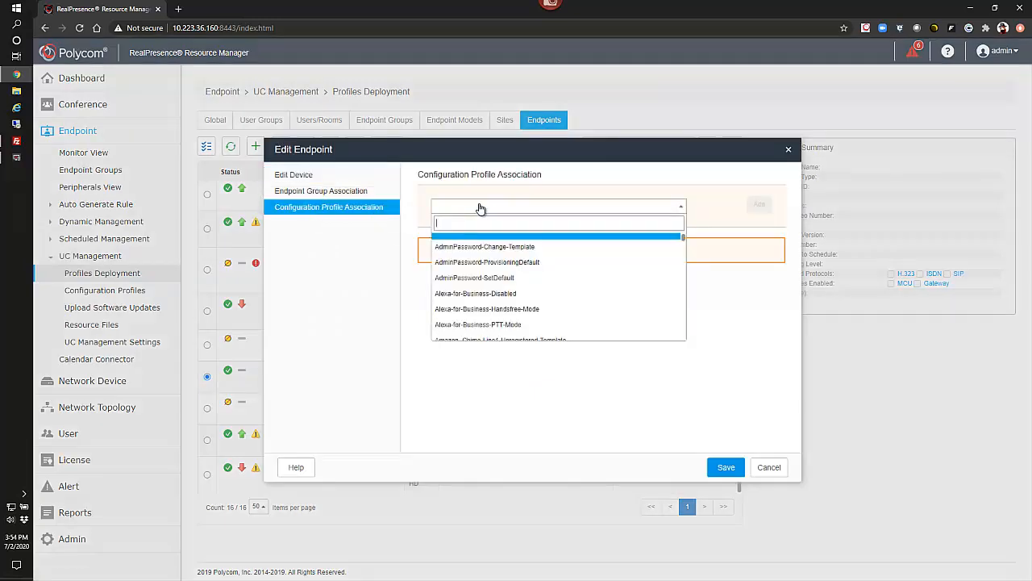
type("Studi")
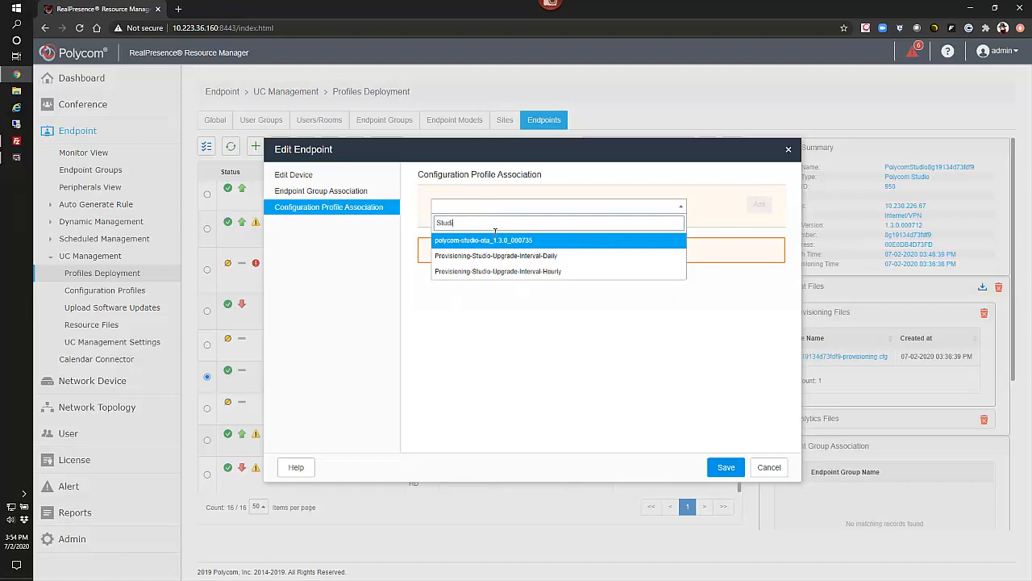
left_click(483, 239)
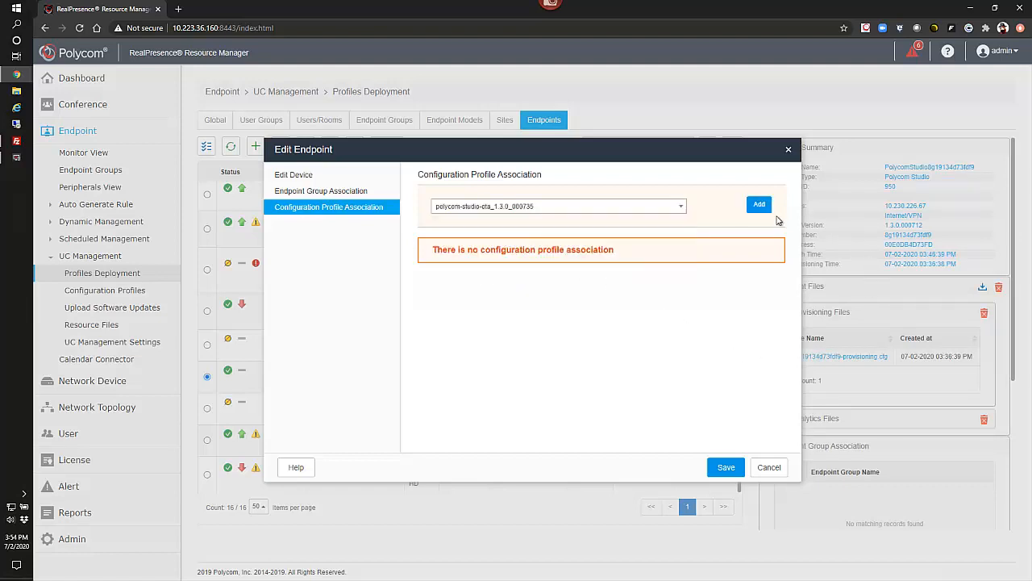
left_click(759, 204)
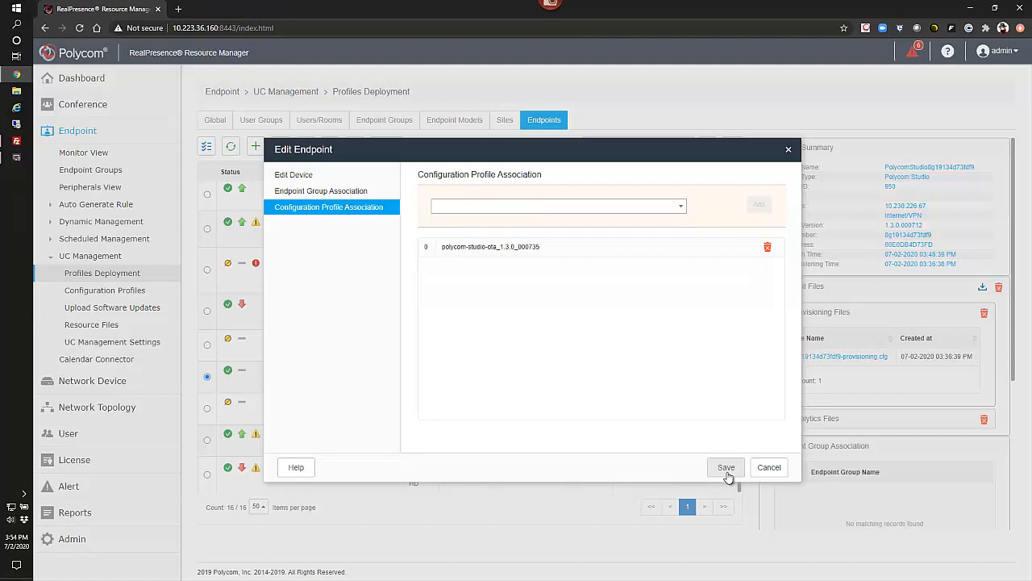
left_click(726, 467)
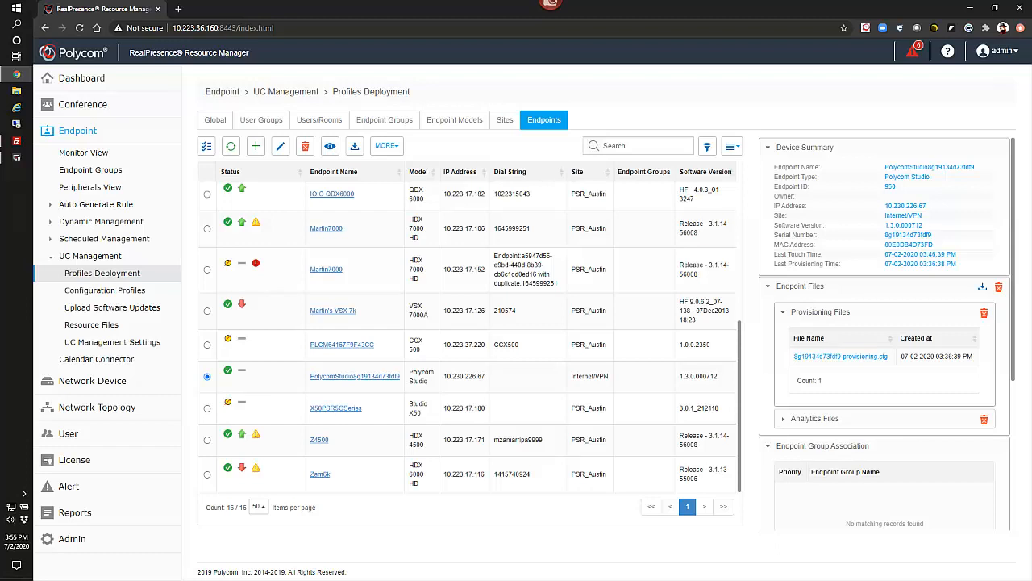
mouse_move(111, 333)
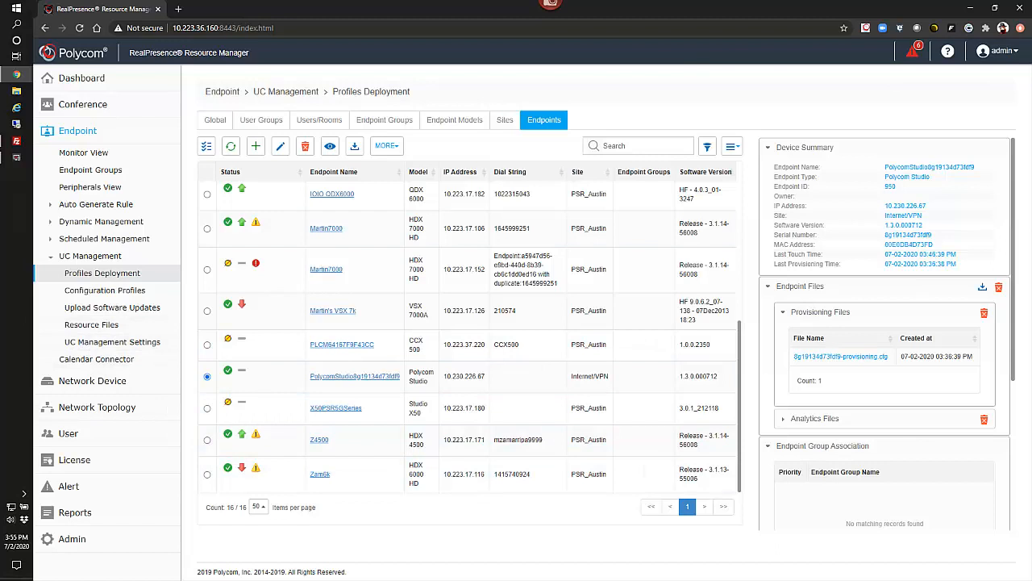
Step: Search 'studio' and add Provisioning-Studio-Upgrade-Interval-Hourly to the Polycom Studio model, then save
left_click(454, 119)
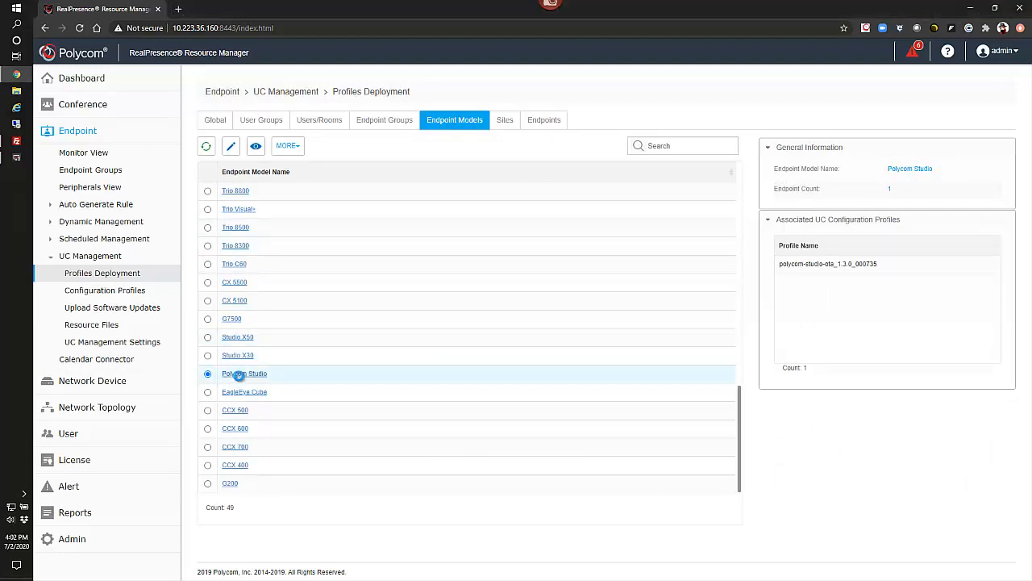
left_click(231, 146)
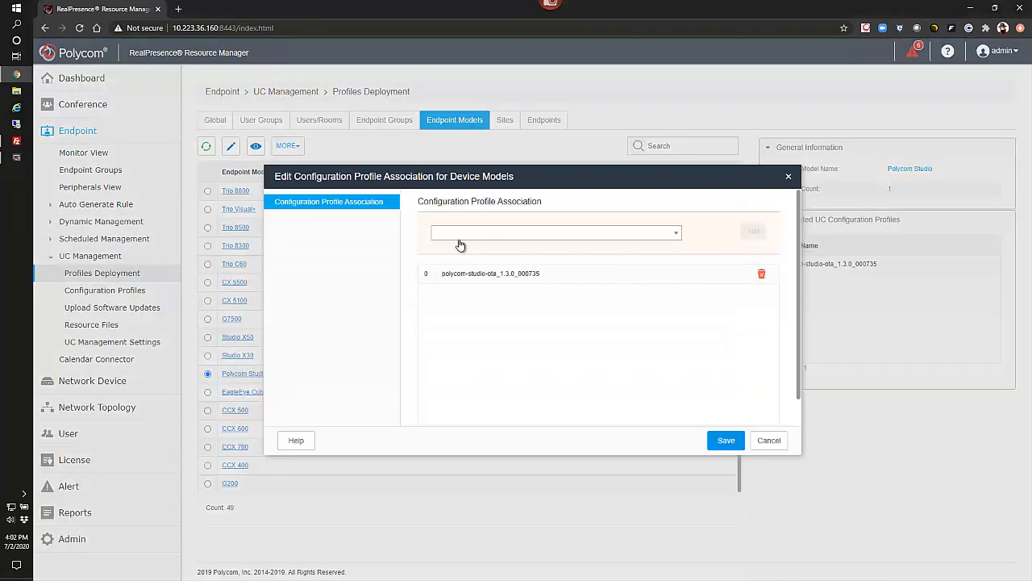
left_click(555, 232)
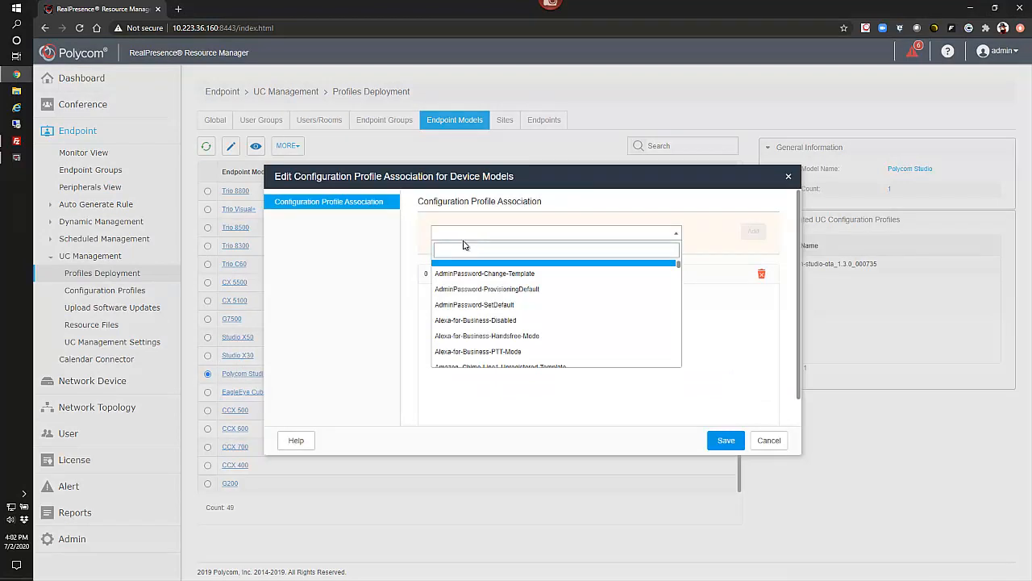
type("studio")
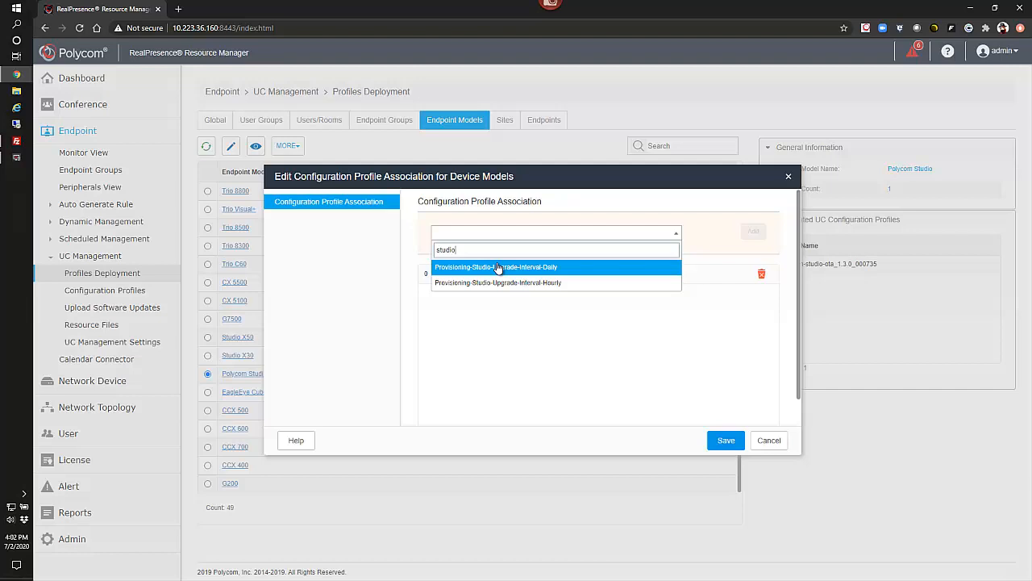
mouse_move(472, 281)
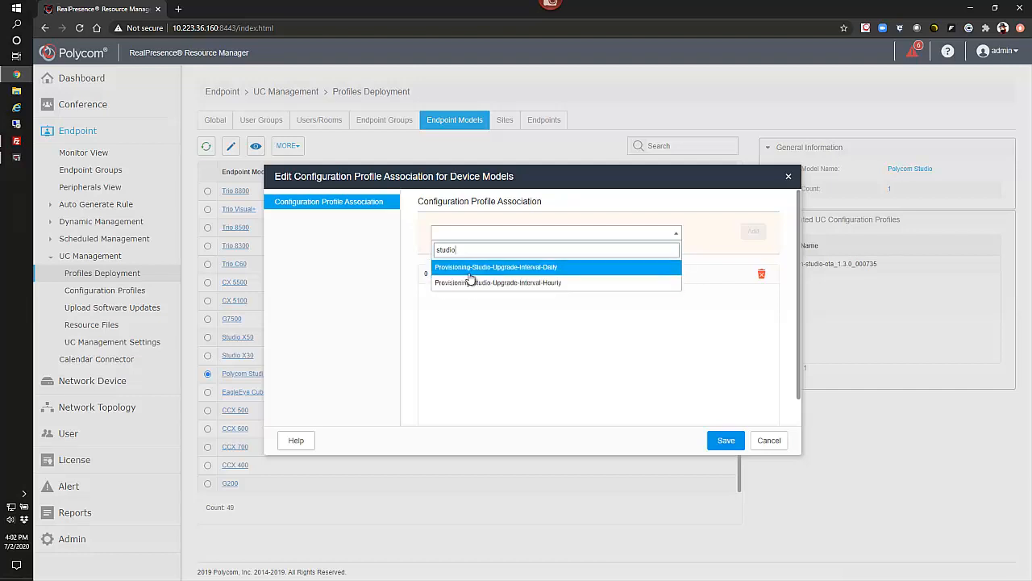
mouse_move(519, 275)
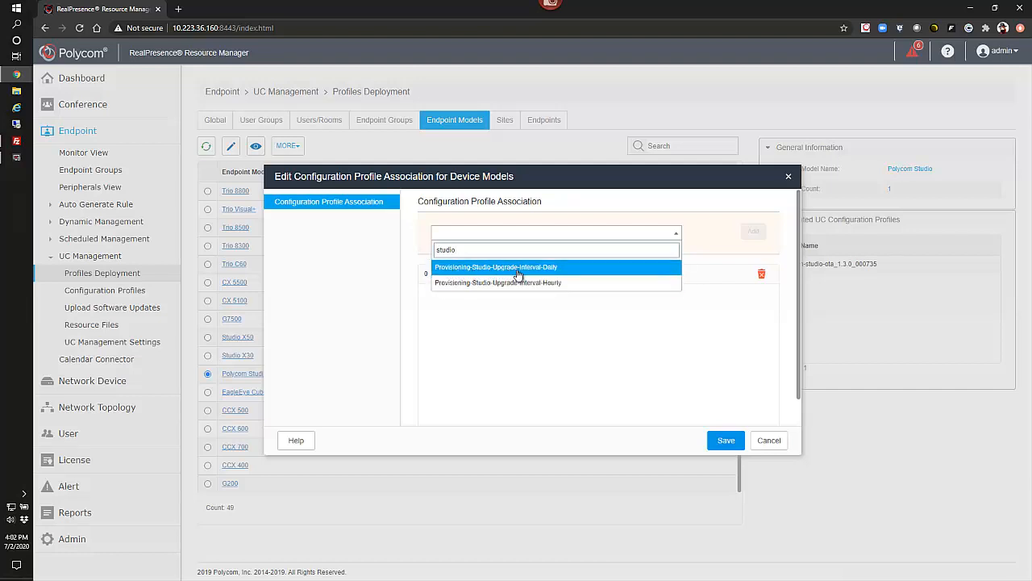
mouse_move(561, 272)
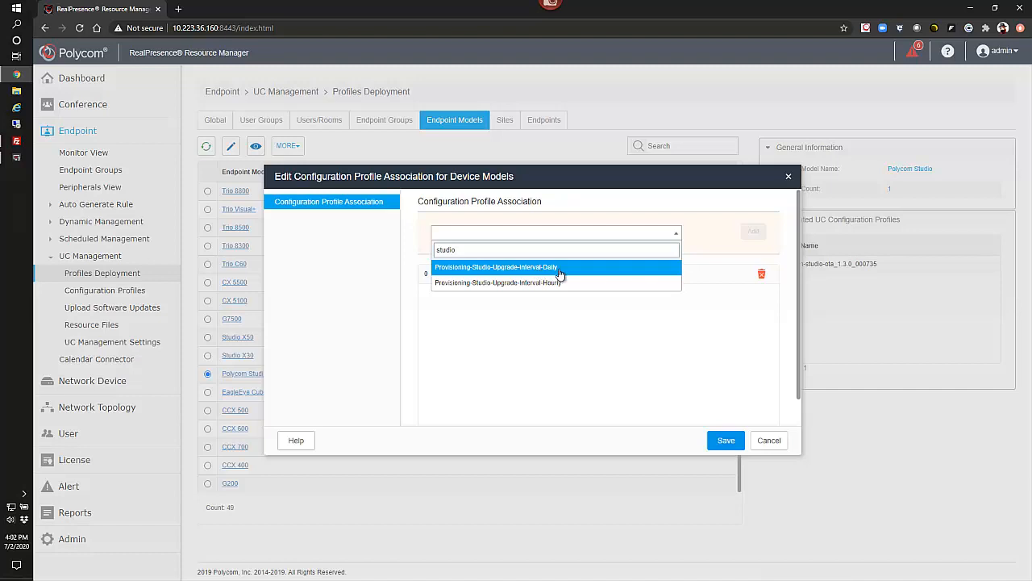
mouse_move(539, 287)
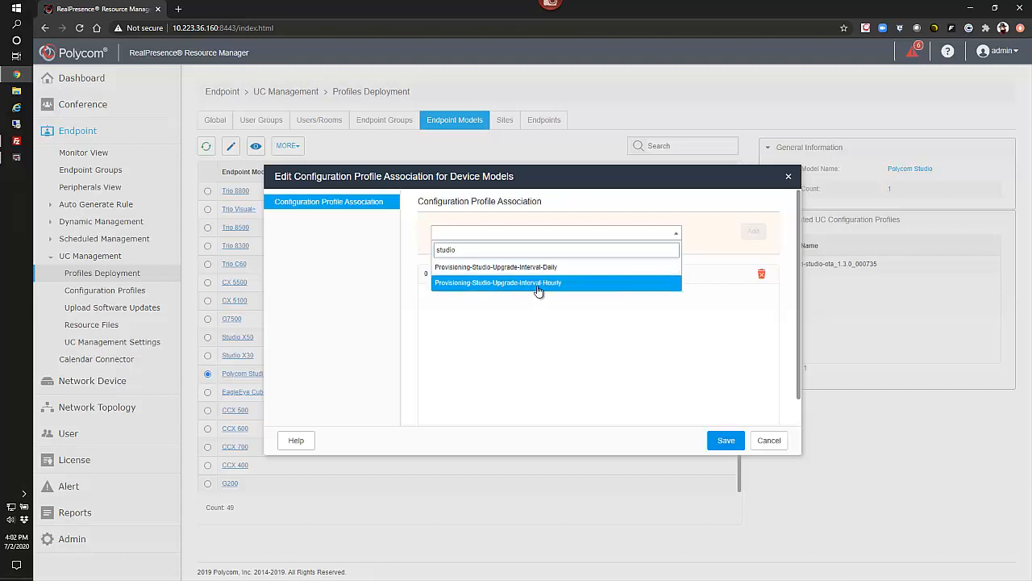
left_click(498, 282)
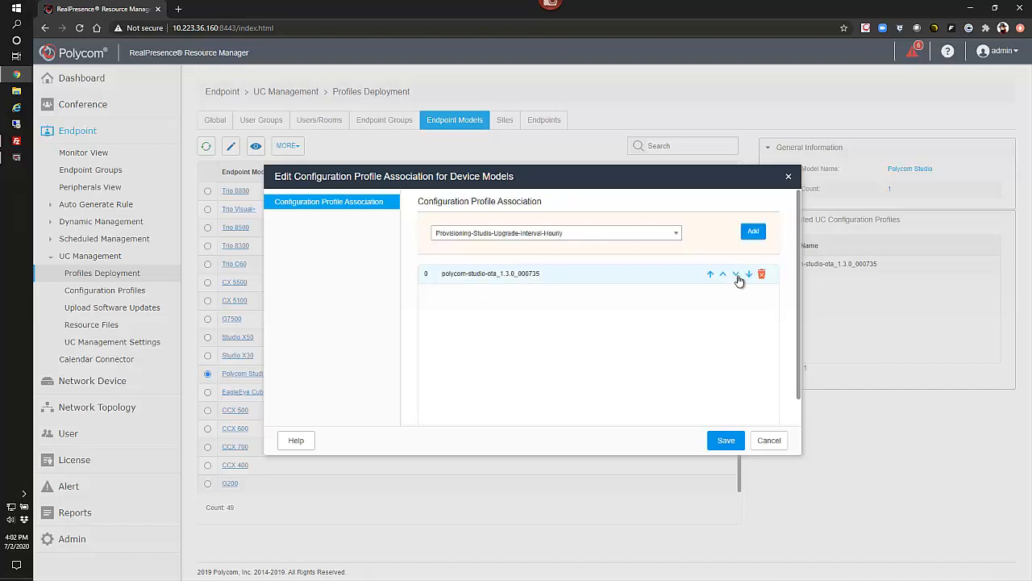
left_click(752, 232)
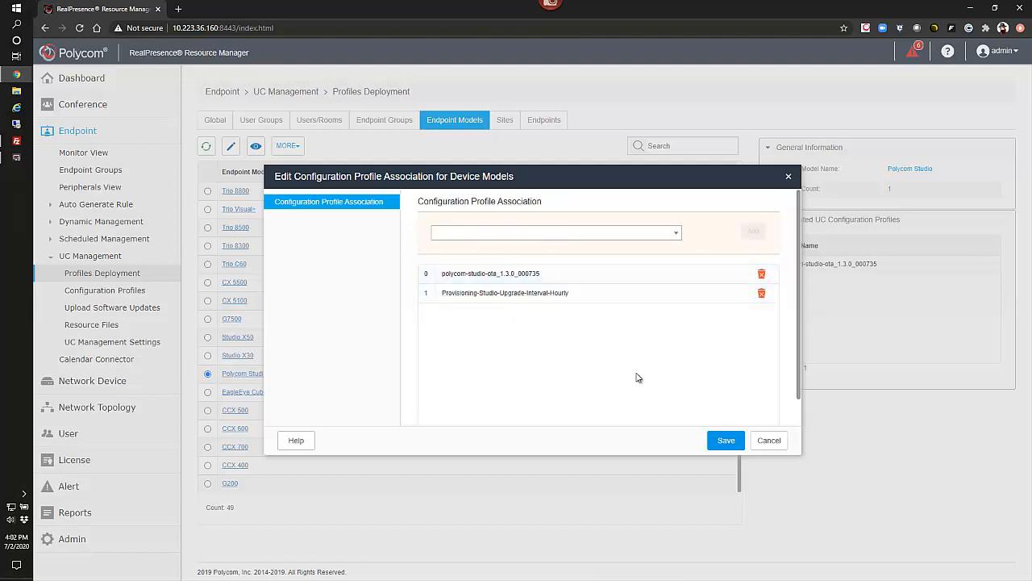
left_click(725, 440)
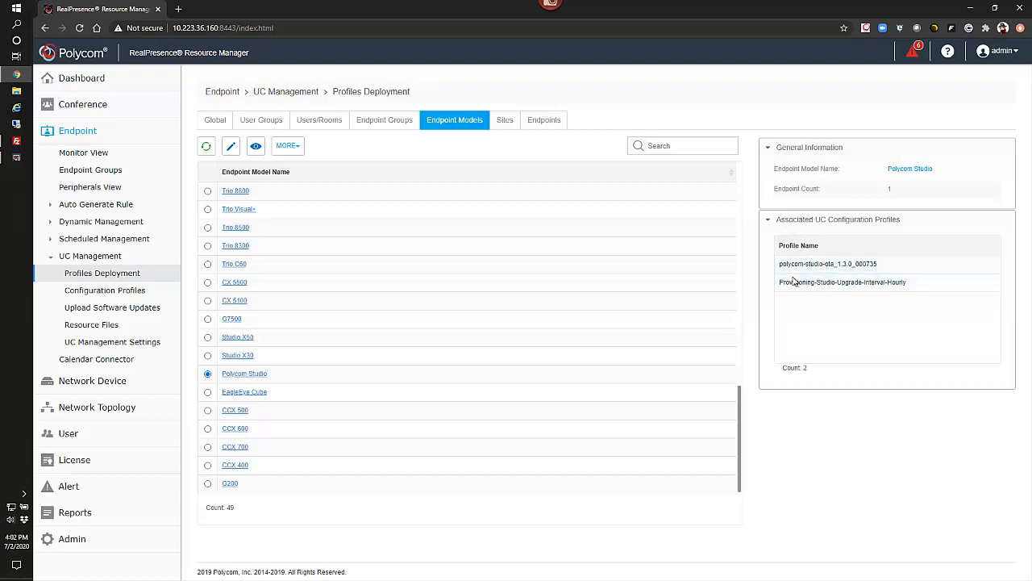
mouse_move(543, 120)
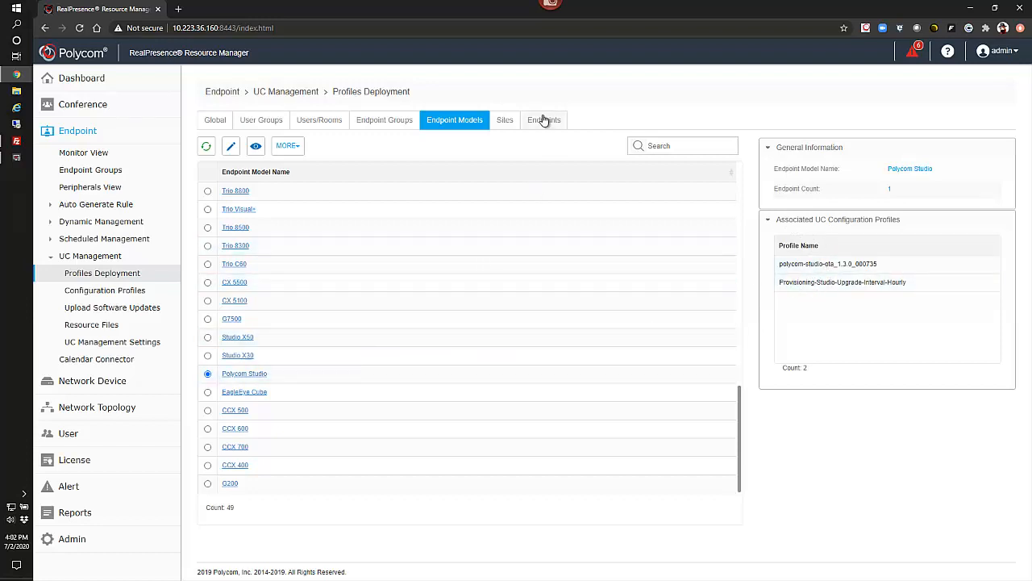
Step: On the Endpoints tab, search 'stu' and add the Hourly upgrade profile to the Studio endpoint, then save
left_click(544, 119)
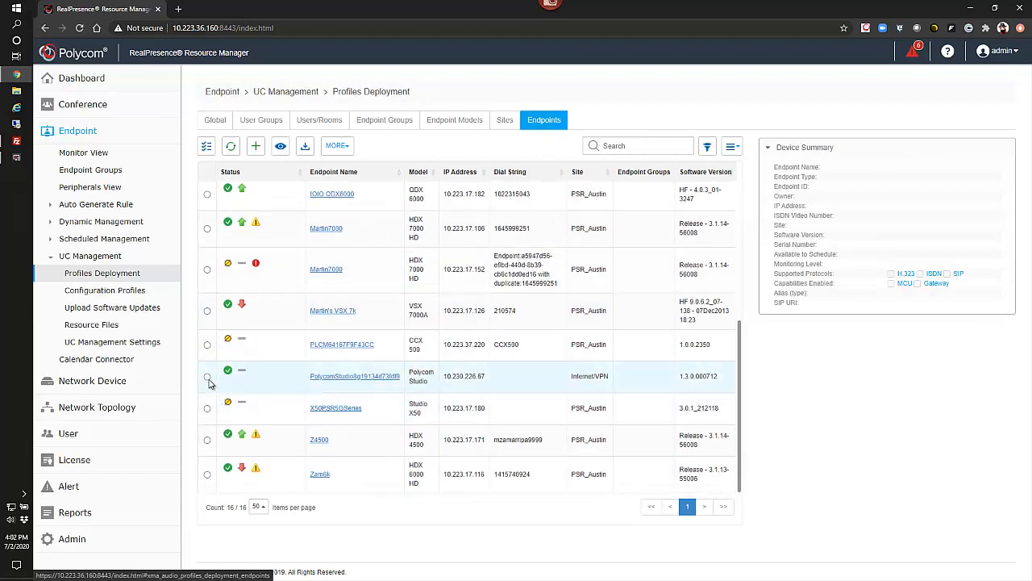
left_click(207, 376)
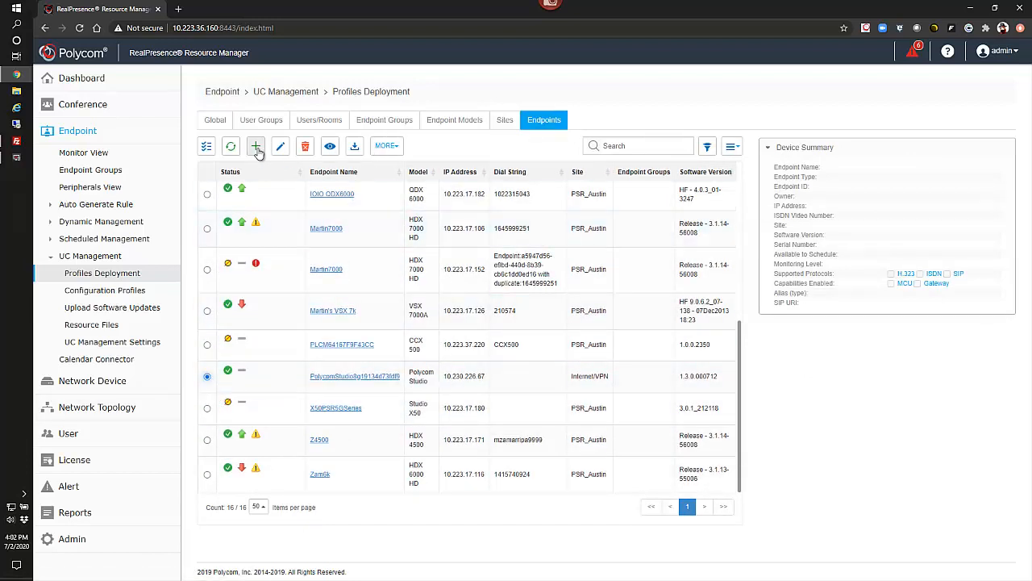
left_click(279, 146)
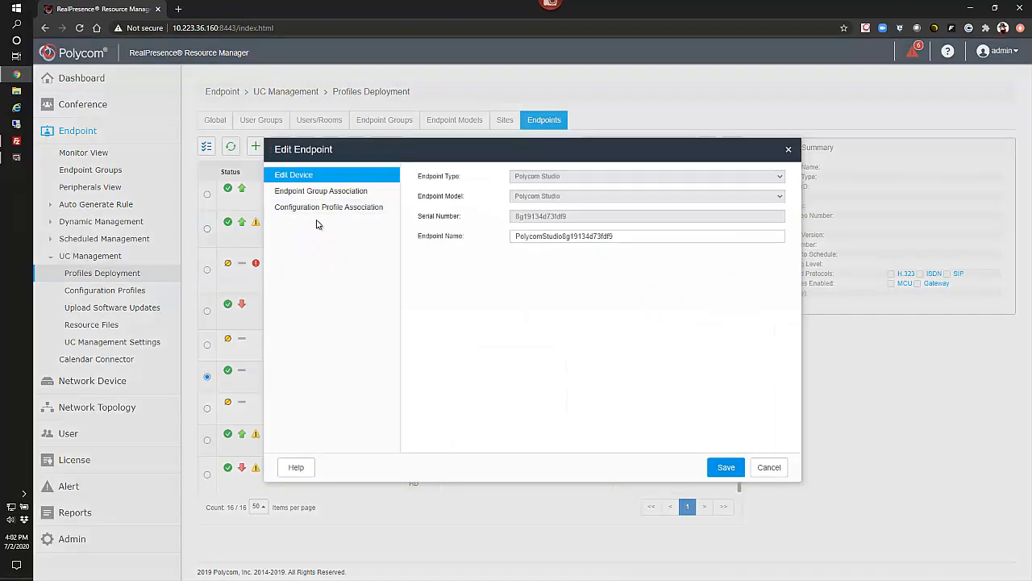
left_click(328, 206)
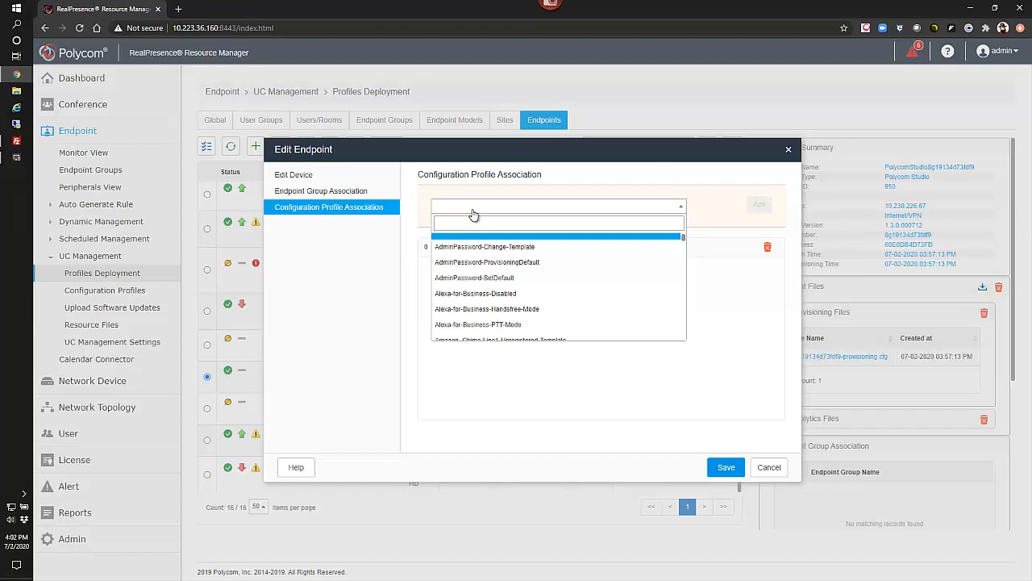
type("stu")
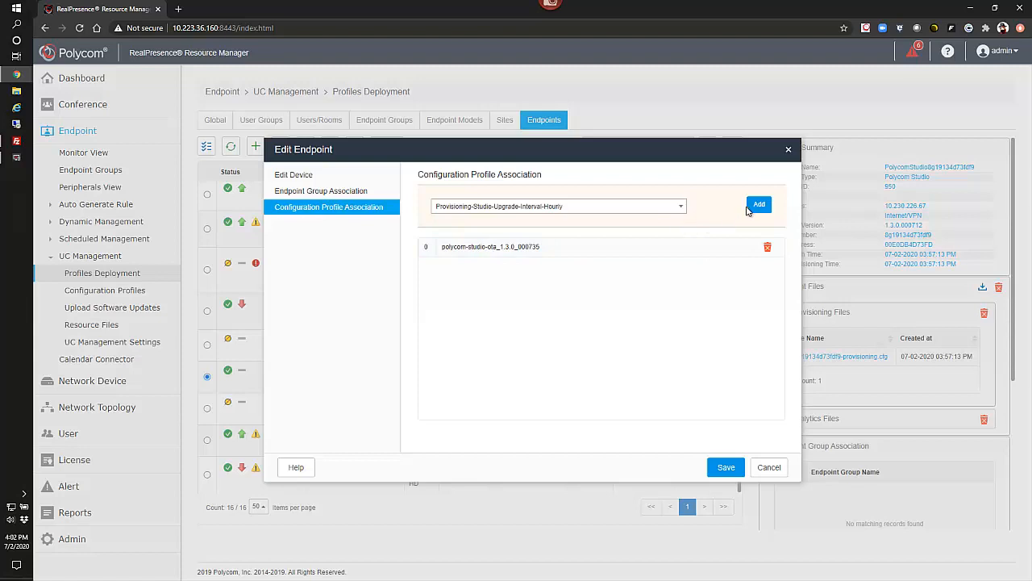
left_click(759, 204)
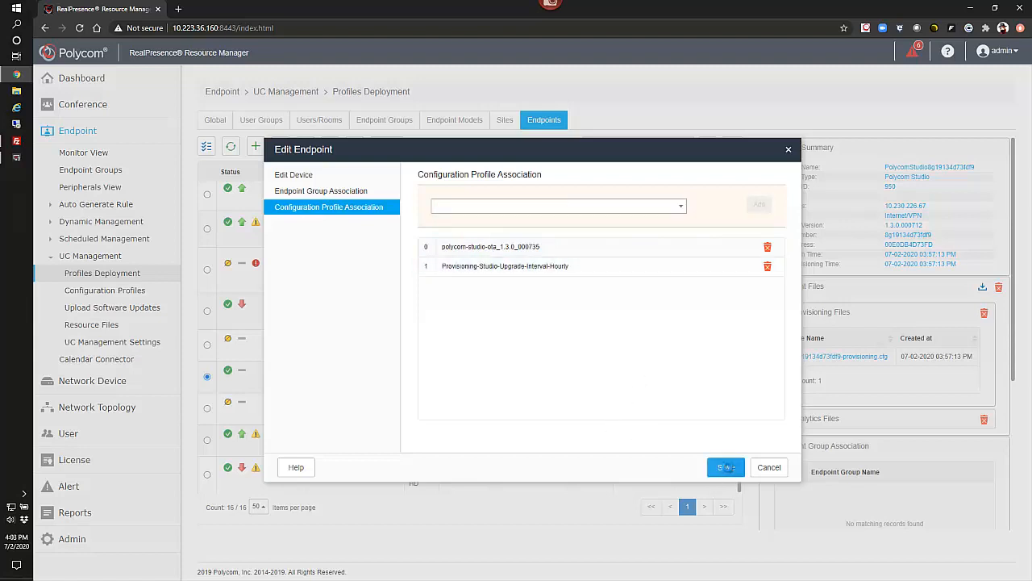
left_click(725, 467)
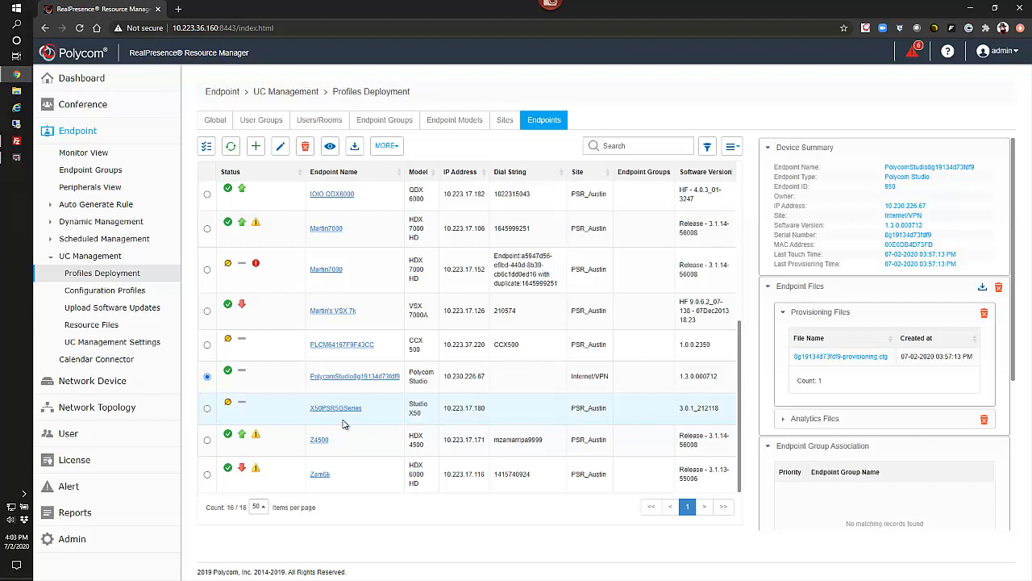
mouse_move(575, 393)
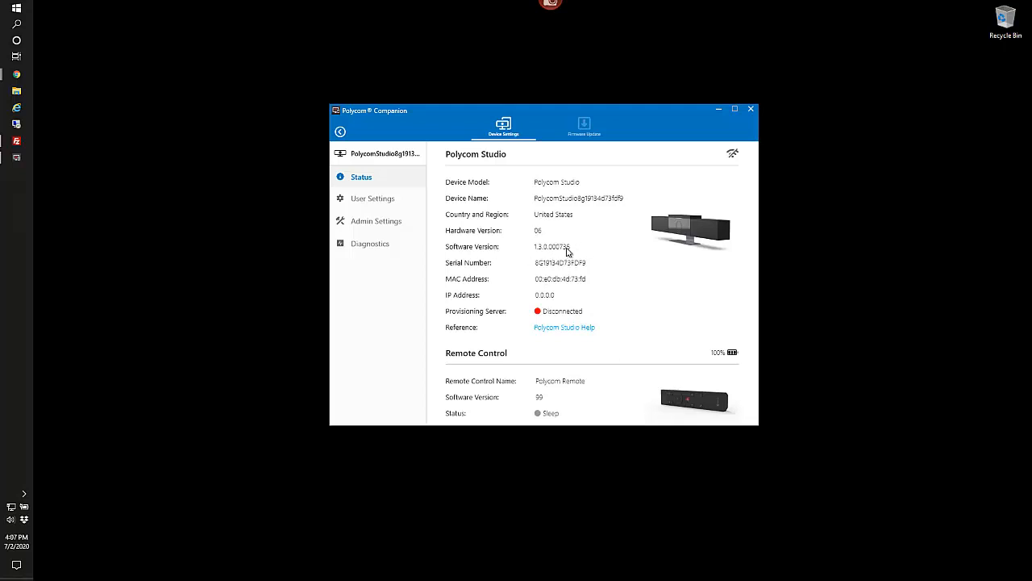
mouse_move(584, 261)
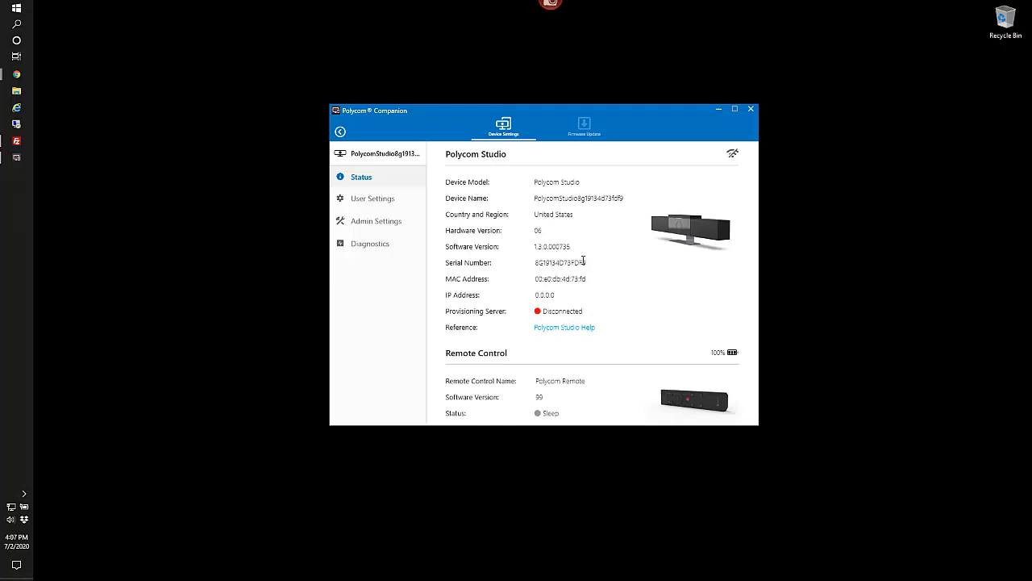